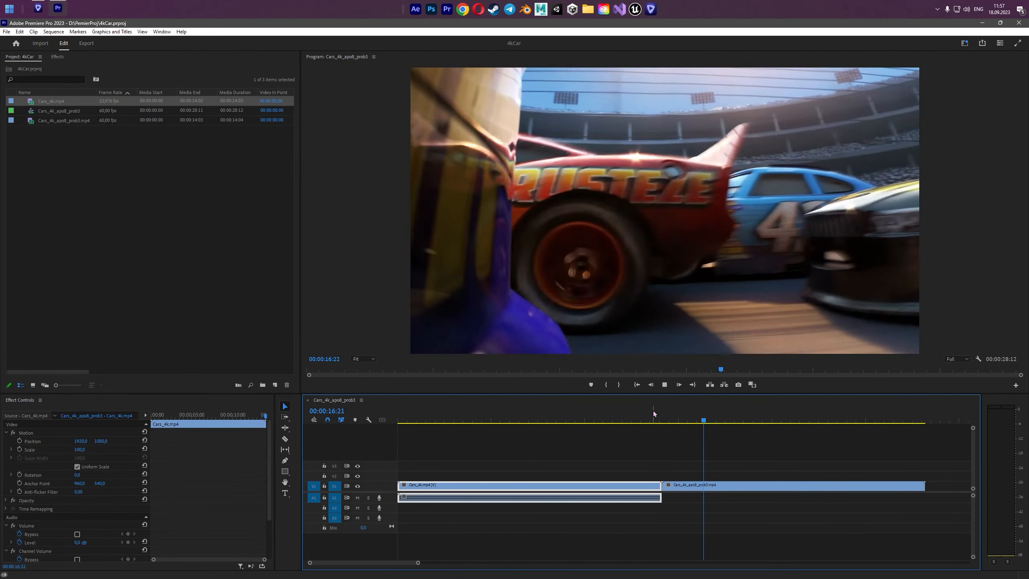
Create a new, empty Premiere Pro project named '4k vids'
left_click(740, 419)
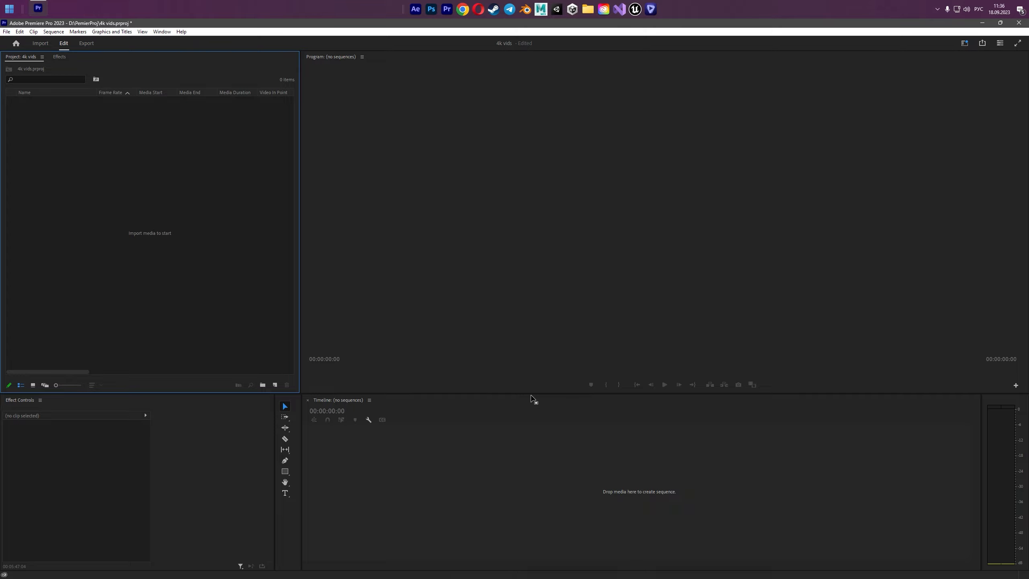
mouse_move(588, 379)
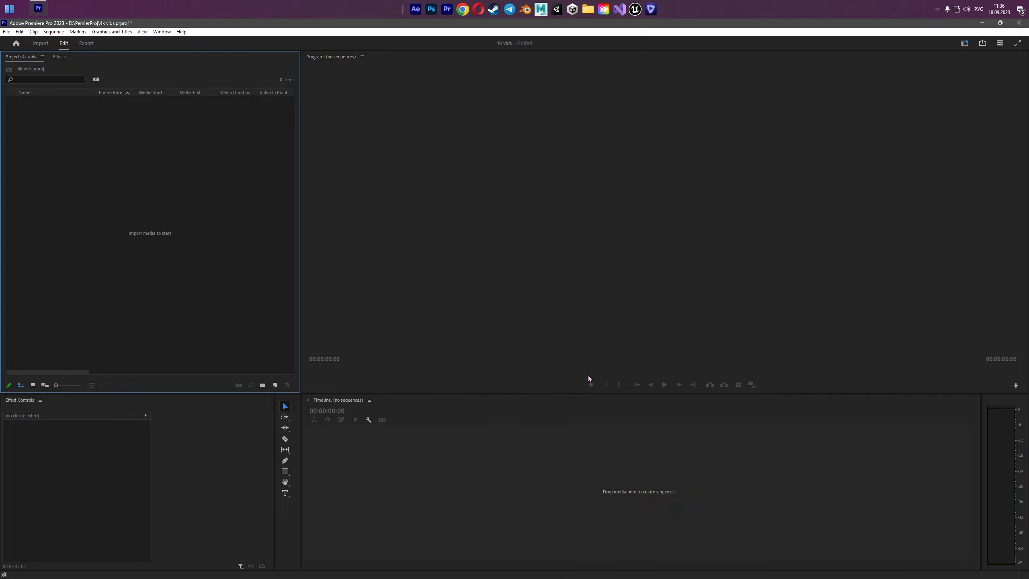
mouse_move(571, 352)
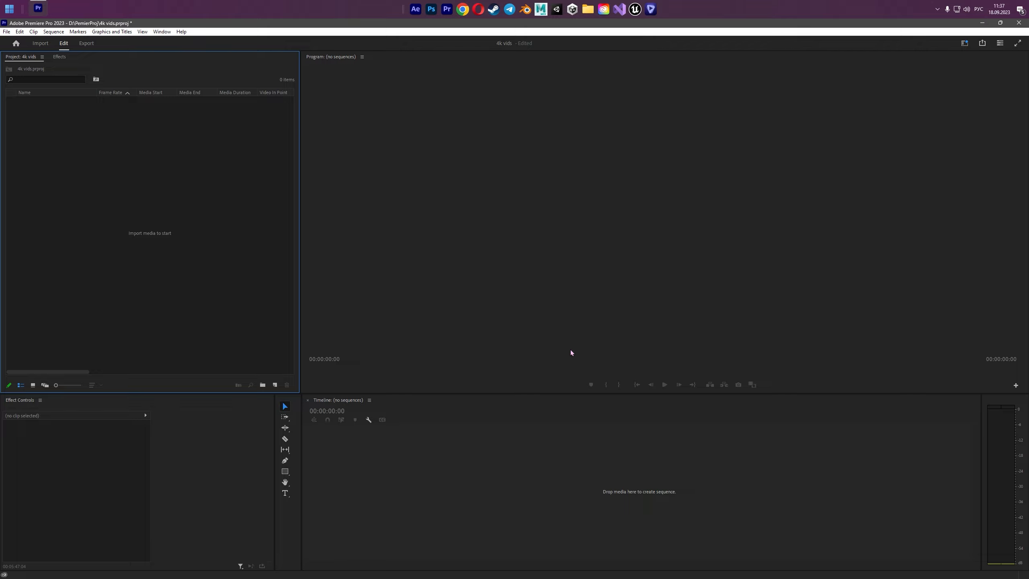
mouse_move(614, 333)
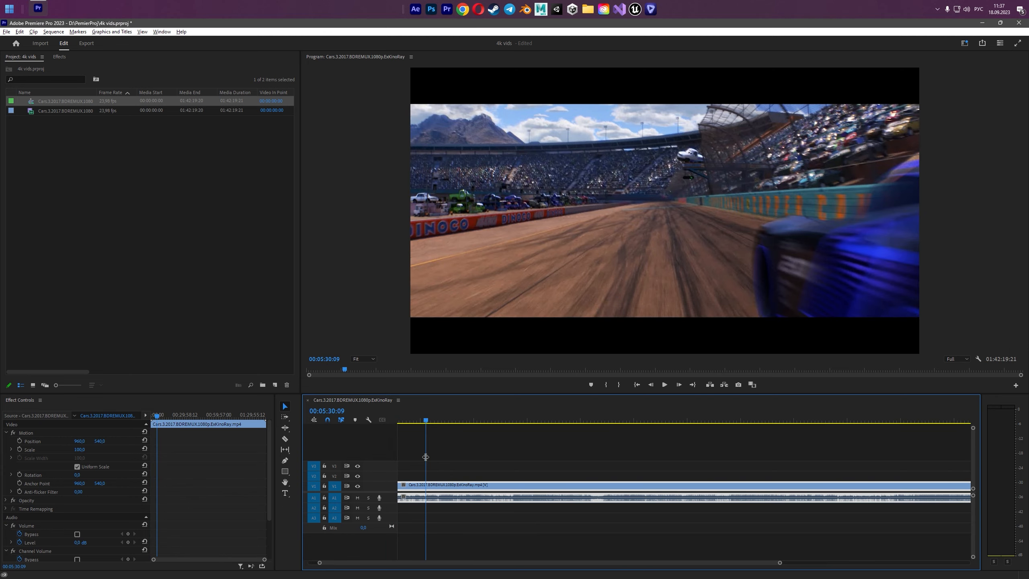
Scrub the playhead to several moments in the Cars 3 movie to pick a cut point
left_click(628, 420)
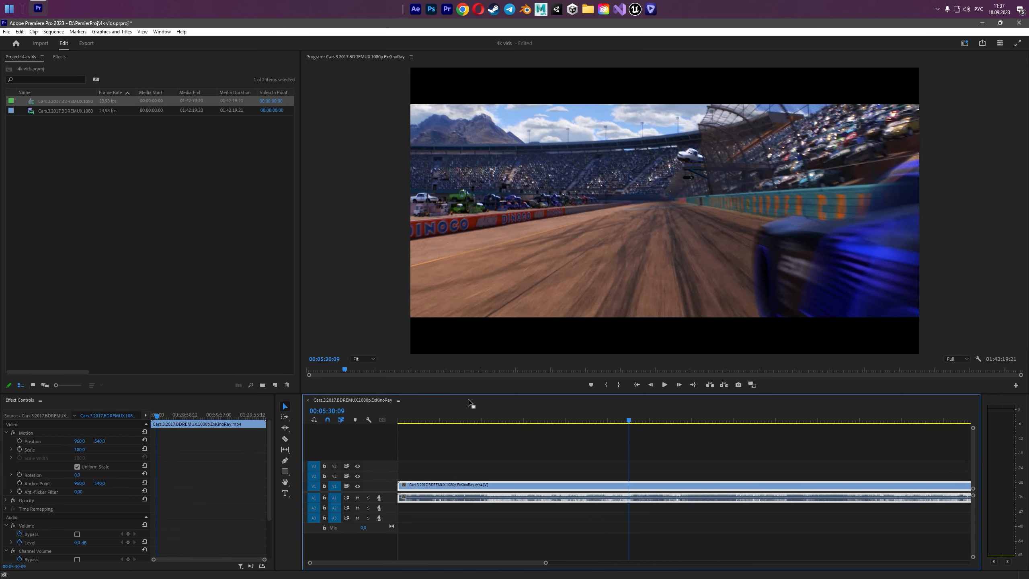
left_click(494, 420)
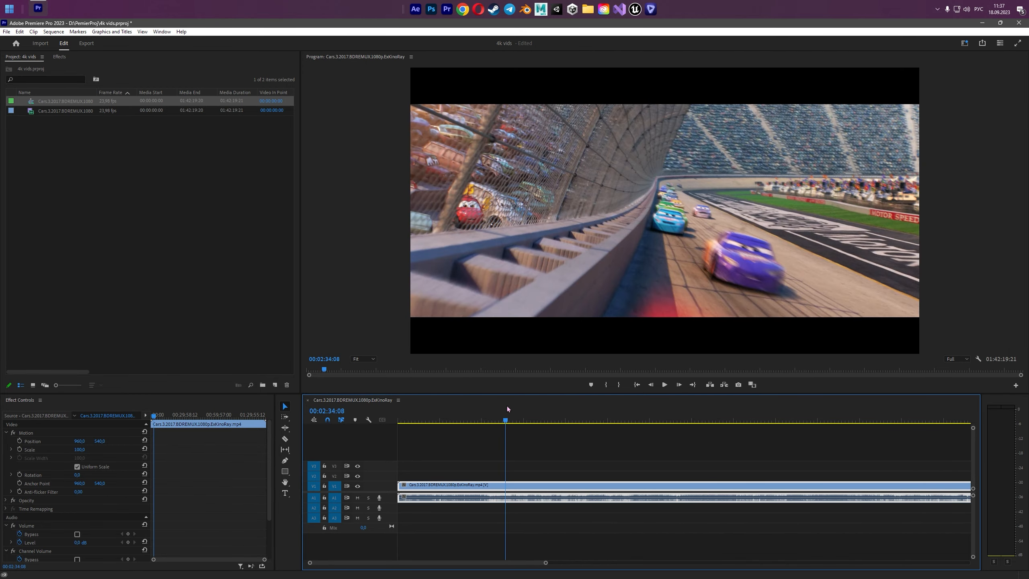
left_click(514, 419)
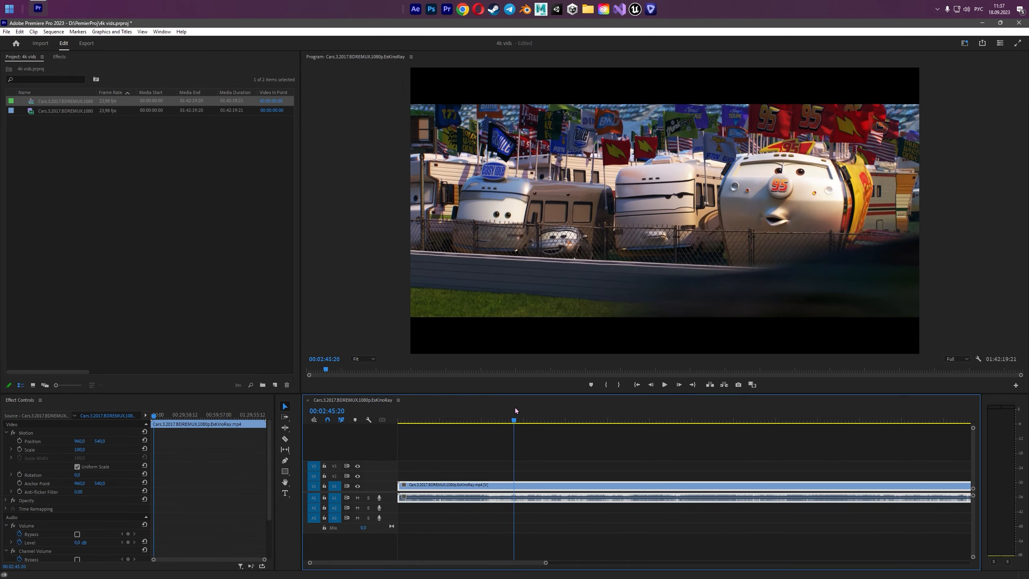
left_click(521, 420)
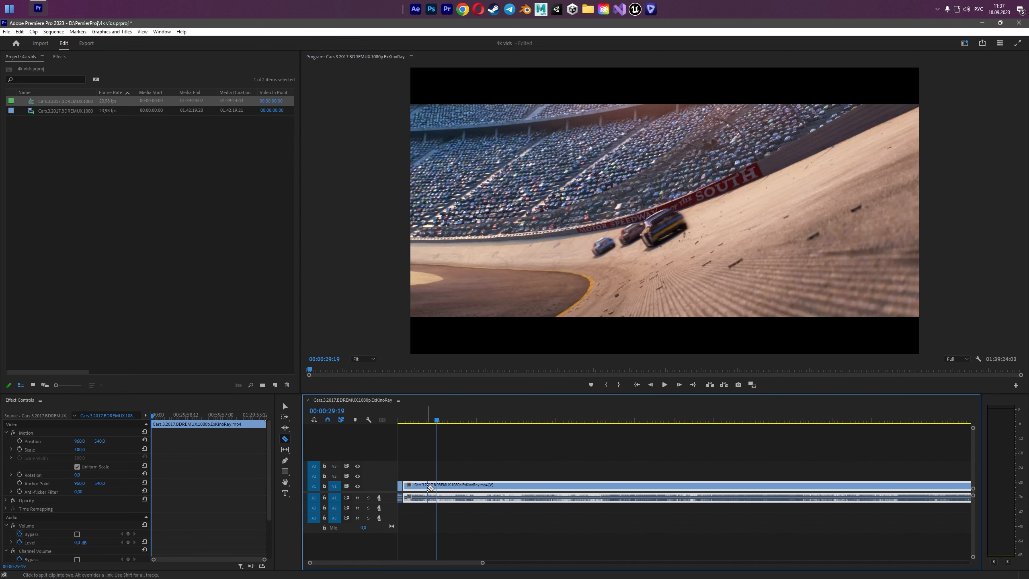
Ripple-delete the unwanted clip piece, leaving a roughly 14-second race excerpt
right_click(429, 485)
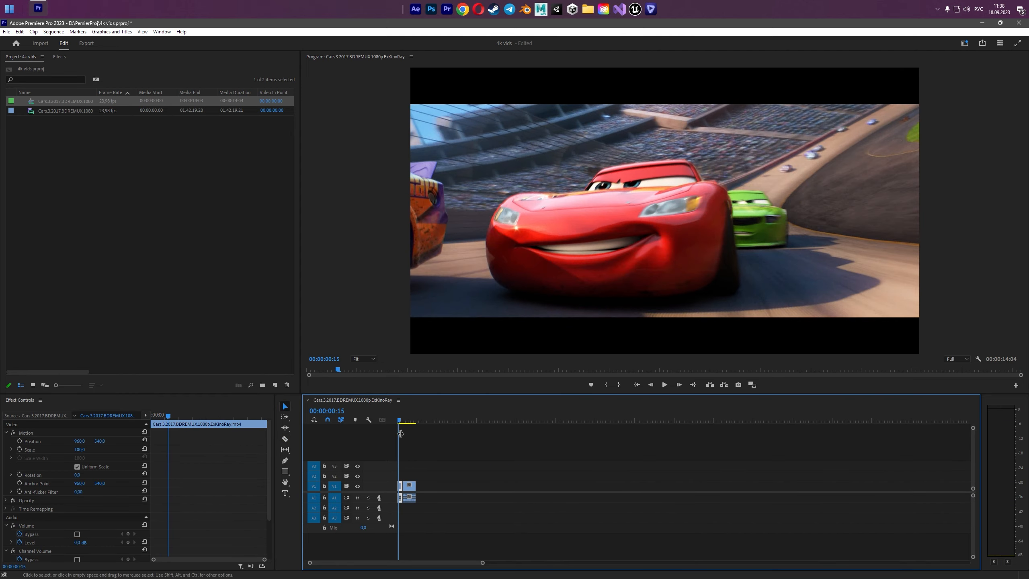
left_click(663, 383)
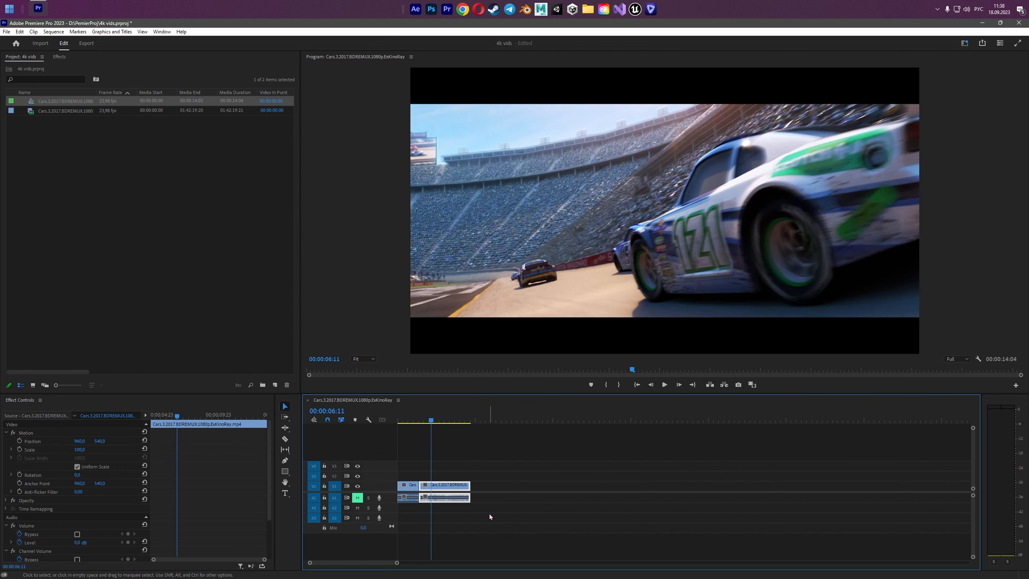
mouse_move(496, 142)
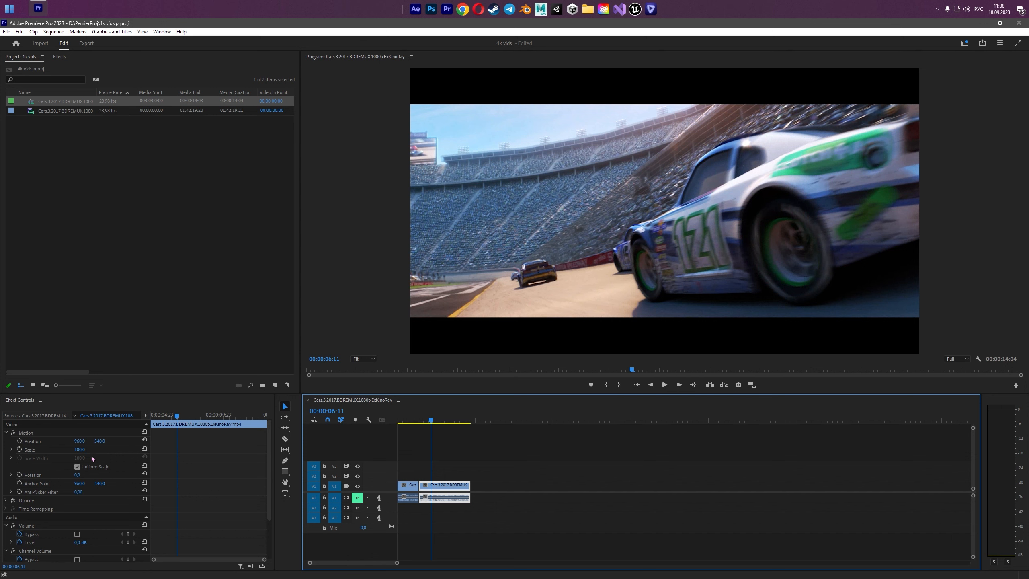
Set the second Cars 3 clip's Motion Scale to 135 to fill the frame
double_click(80, 449)
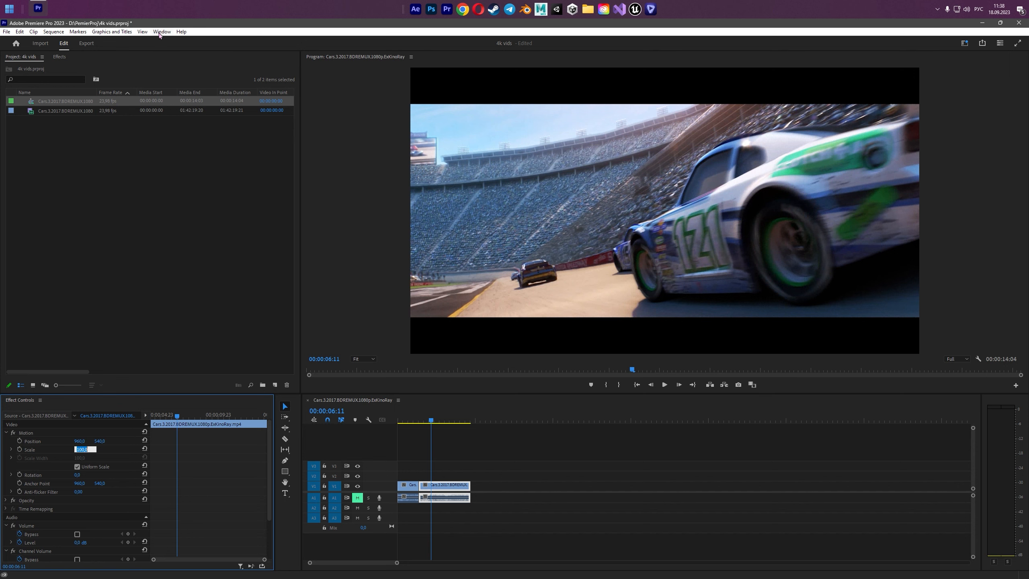
left_click(162, 32)
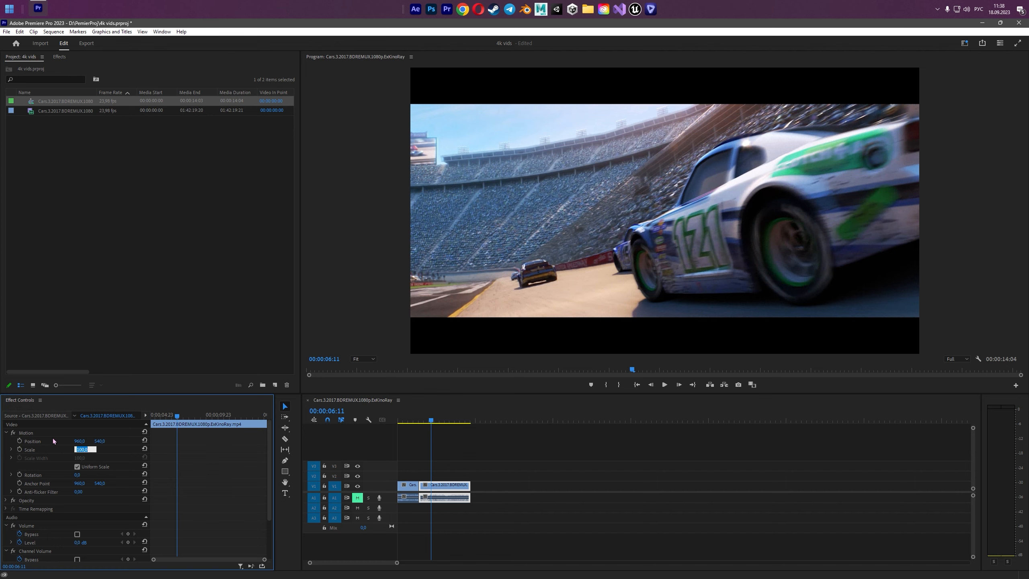
type("133")
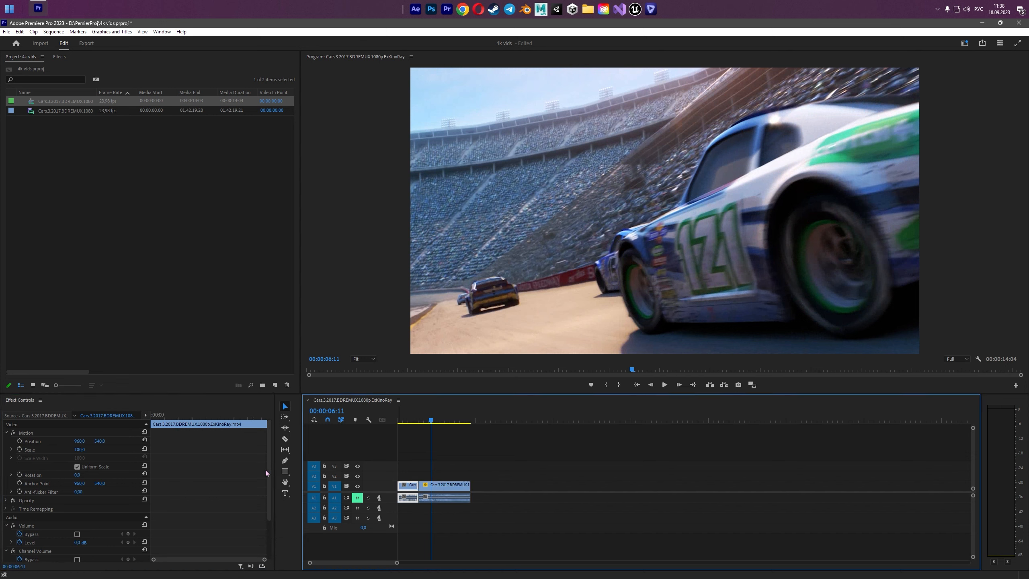
left_click(83, 449)
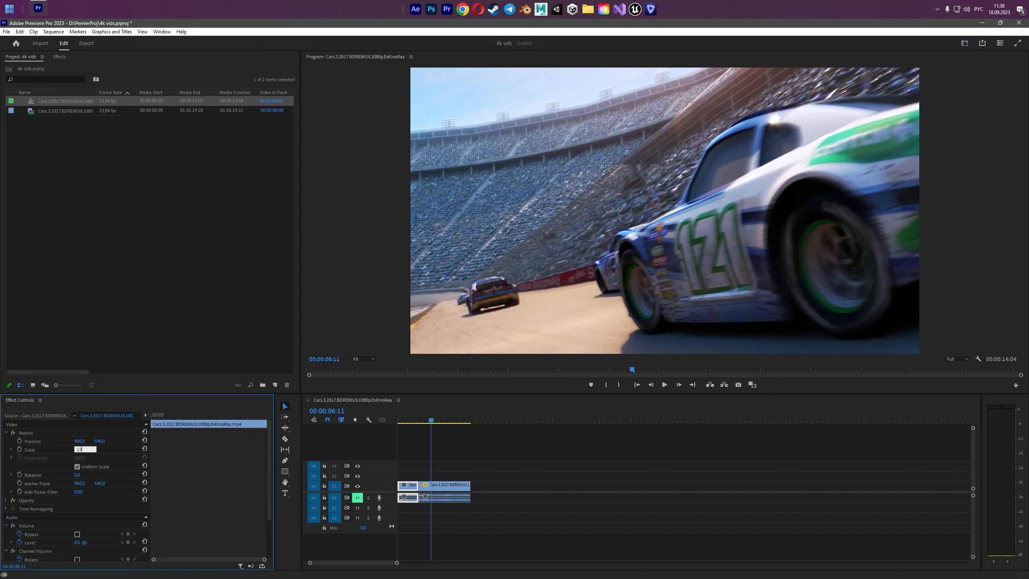
type("135,0")
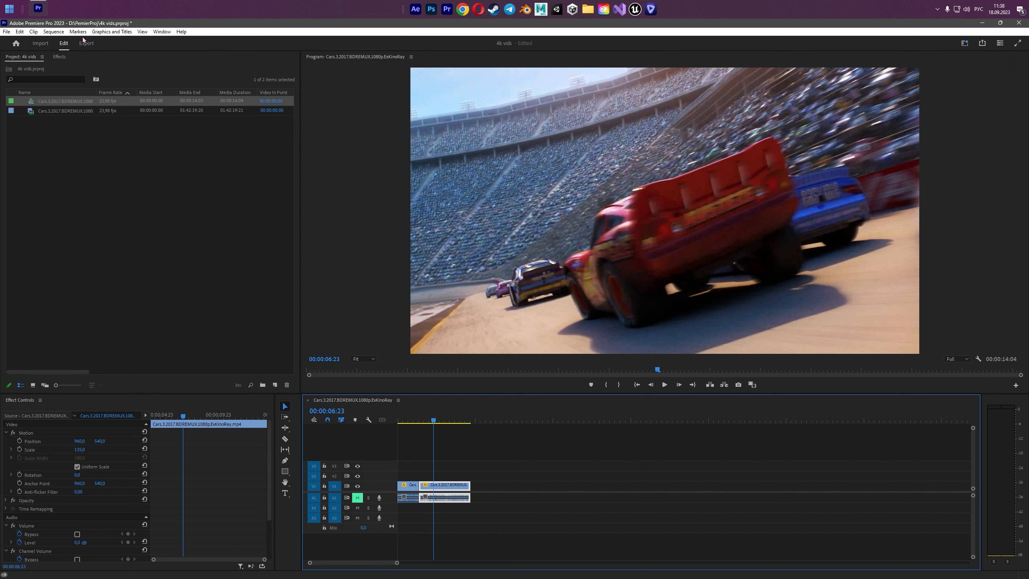
left_click(52, 31)
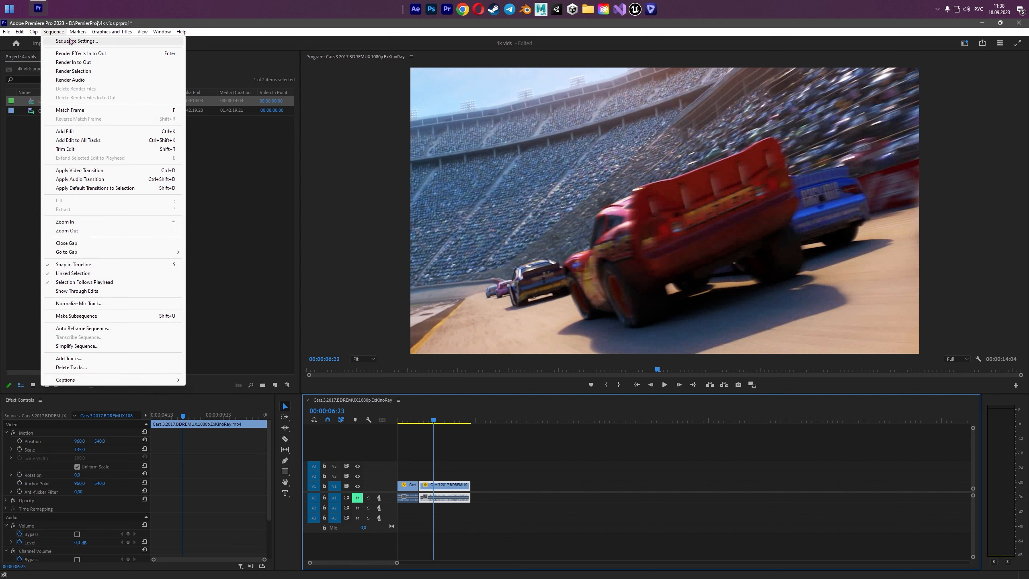
left_click(76, 41)
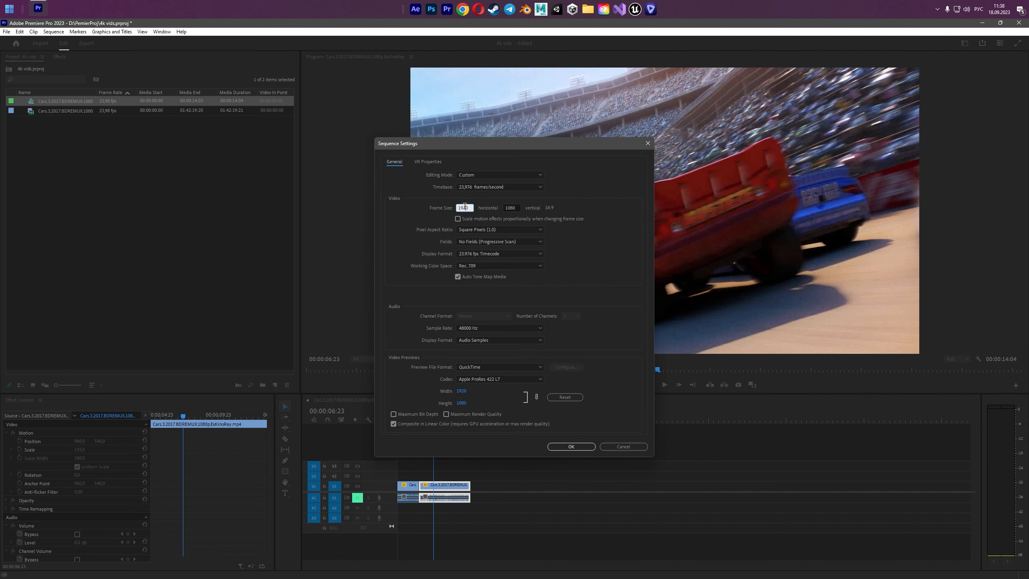
left_click(510, 208)
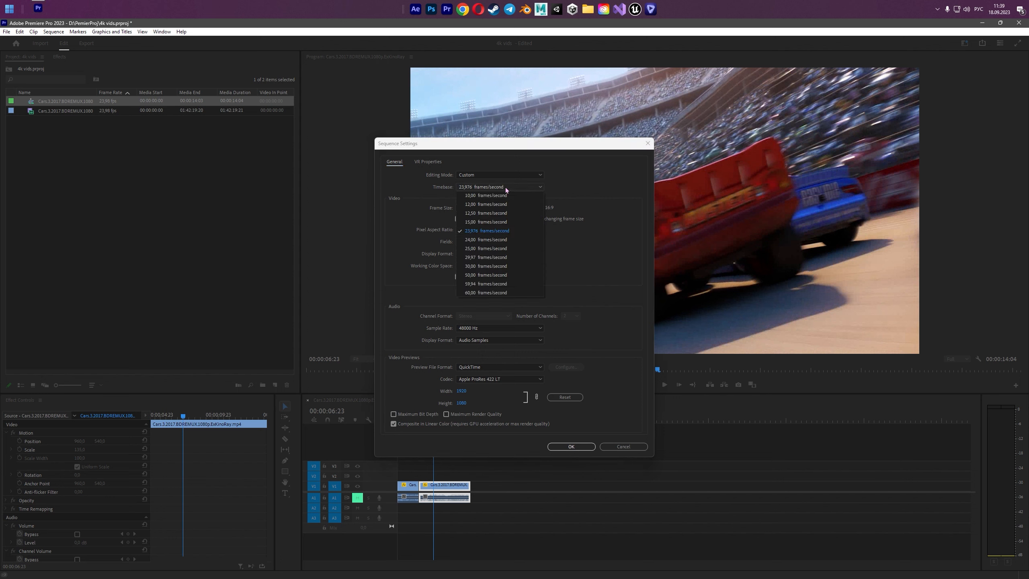
left_click(486, 231)
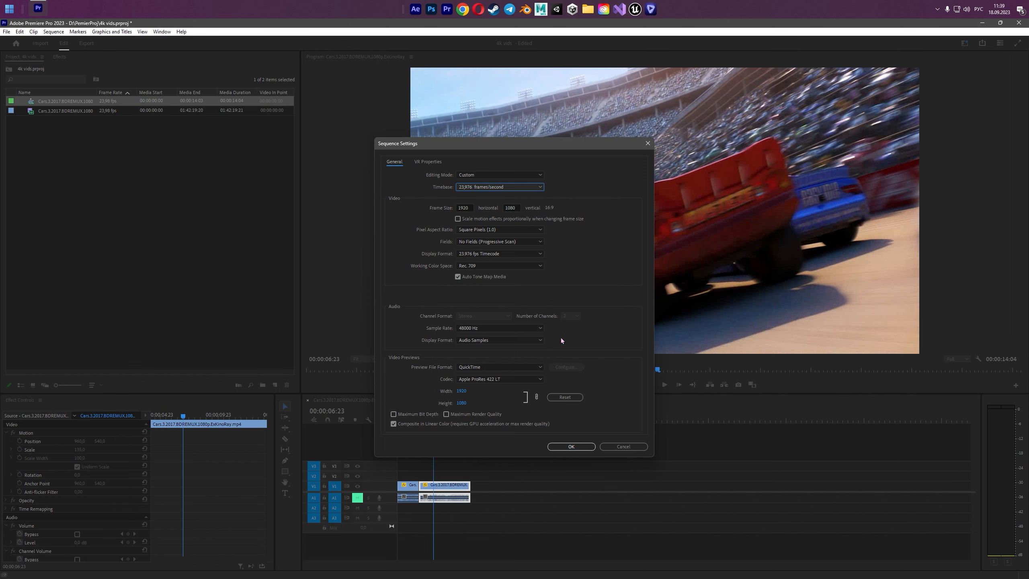
right_click(65, 110)
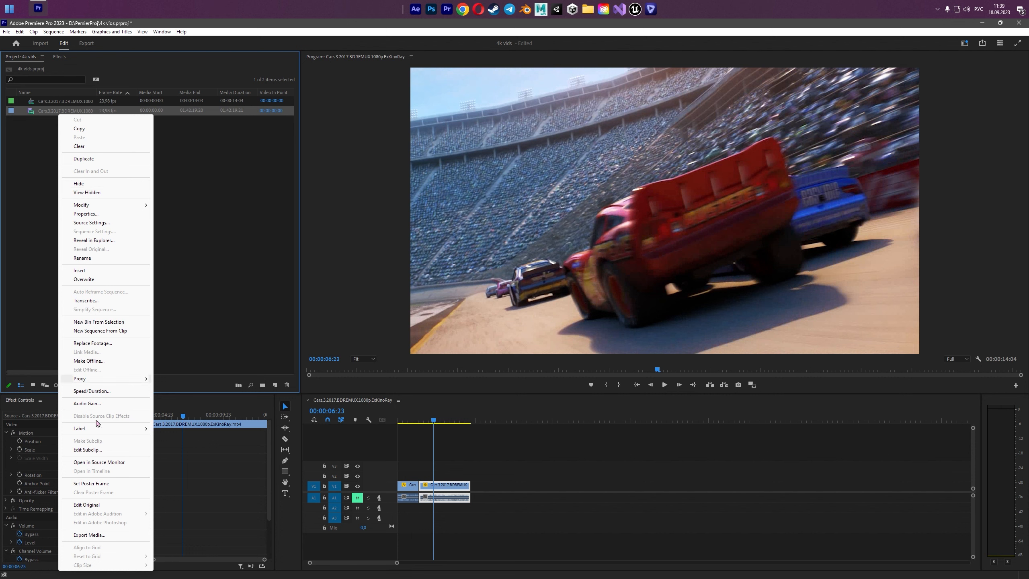
mouse_move(98, 532)
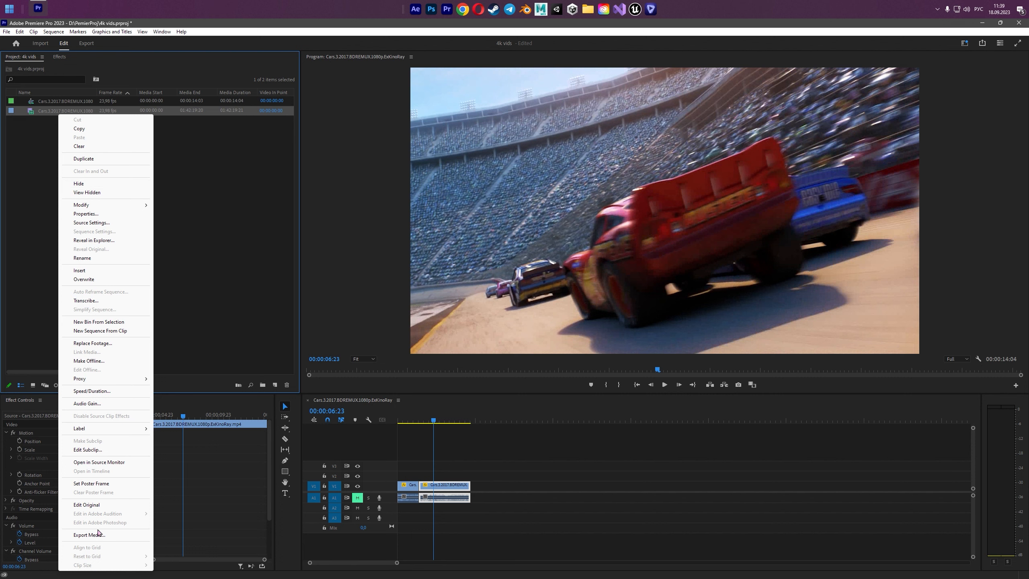
mouse_move(99, 309)
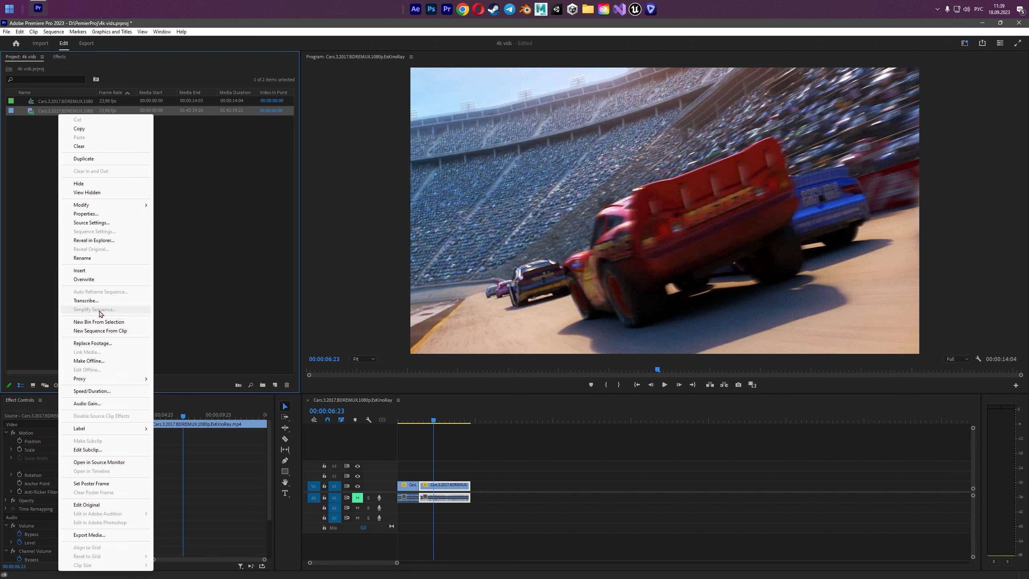
mouse_move(90, 163)
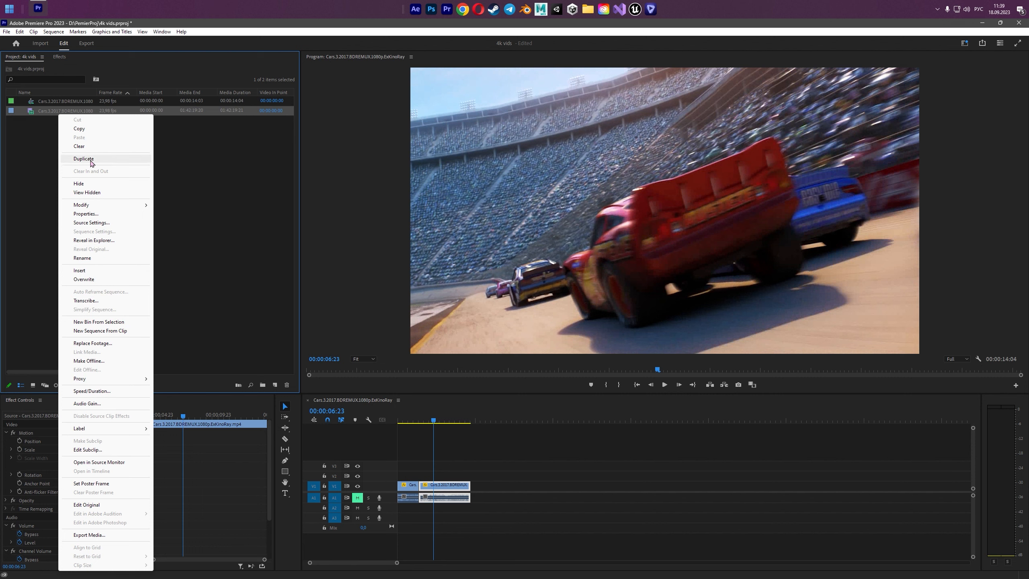
left_click(86, 213)
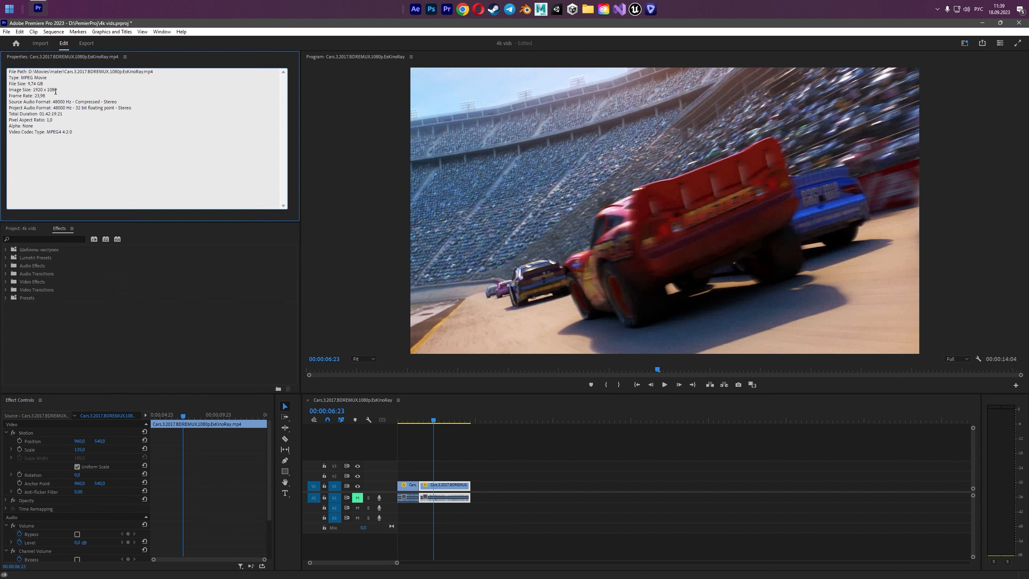
double_click(44, 90)
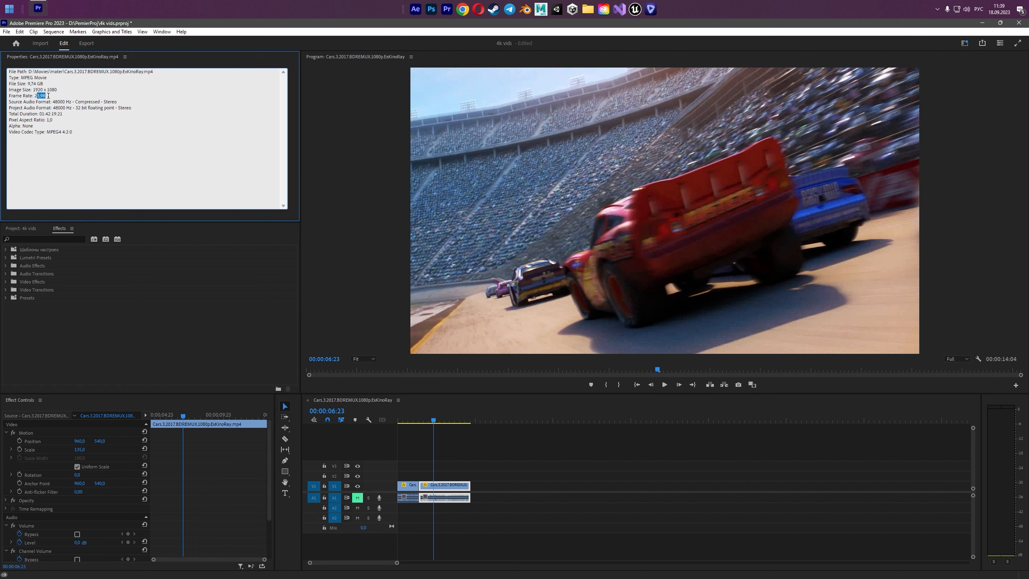
left_click(125, 57)
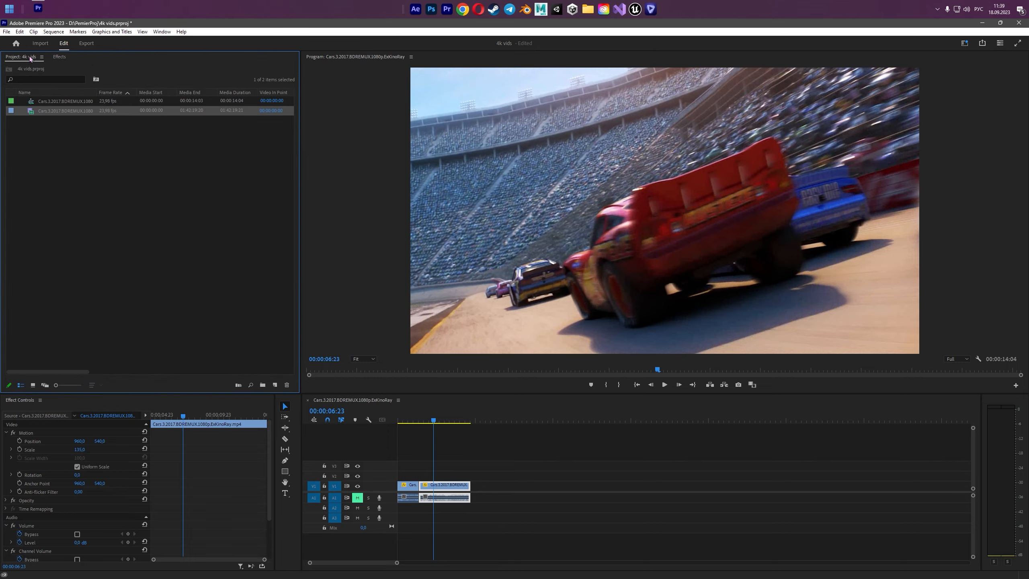
left_click(433, 420)
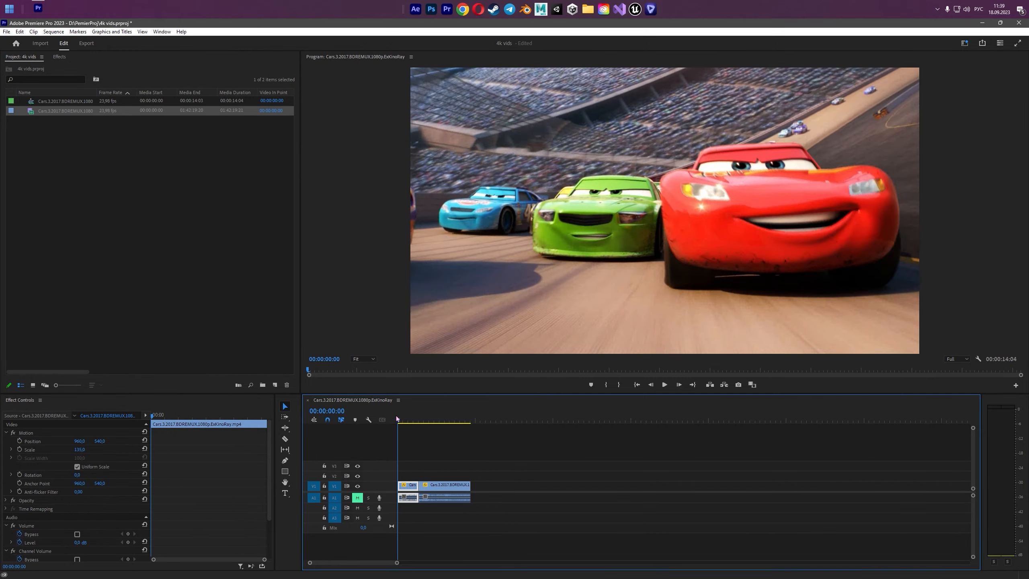
left_click(407, 420)
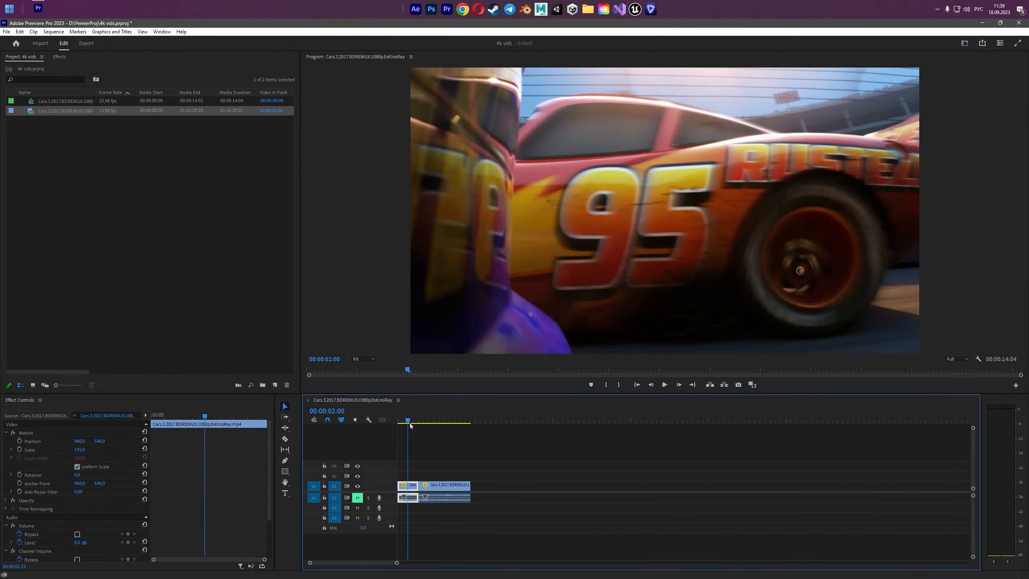
left_click(430, 421)
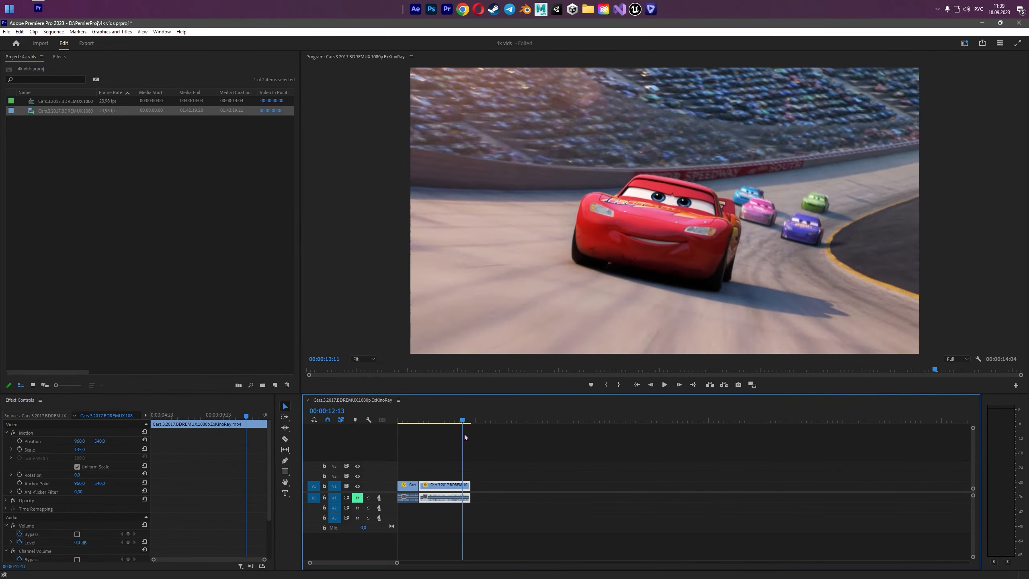
left_click(427, 420)
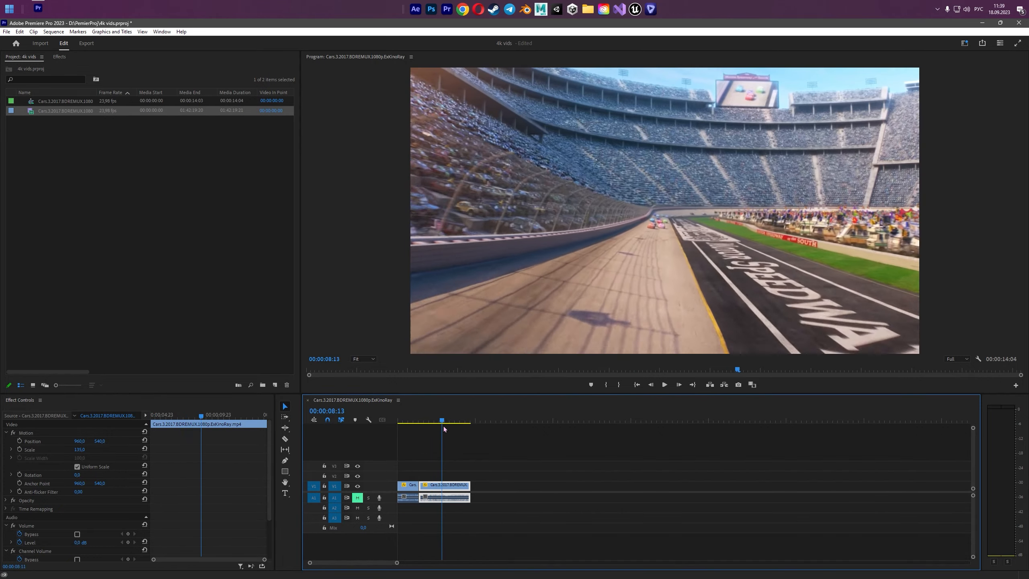
left_click(447, 420)
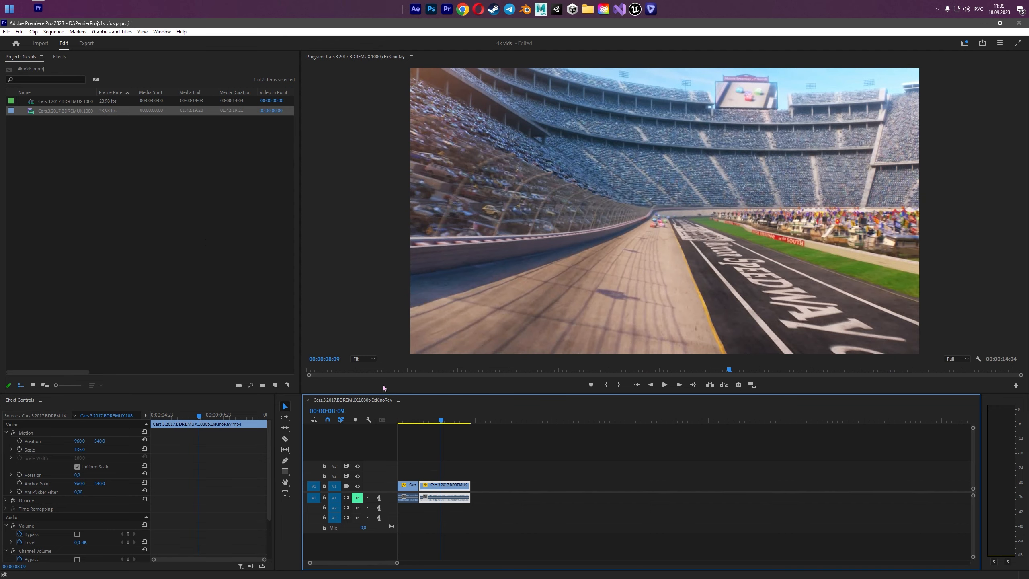
Rename the export to Cars_4k.mp4, review the H.264 video settings, and export
left_click(86, 42)
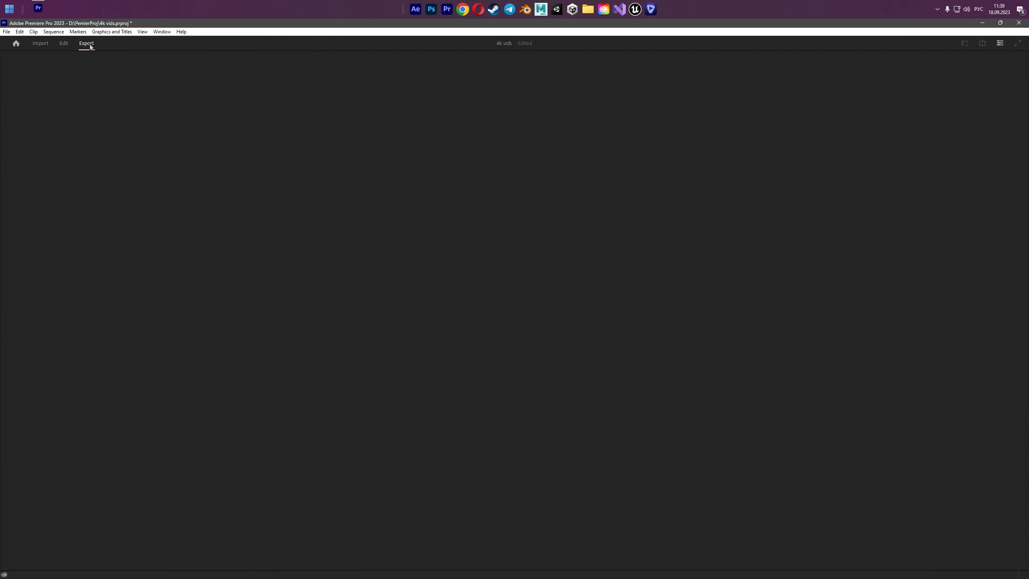
left_click(86, 43)
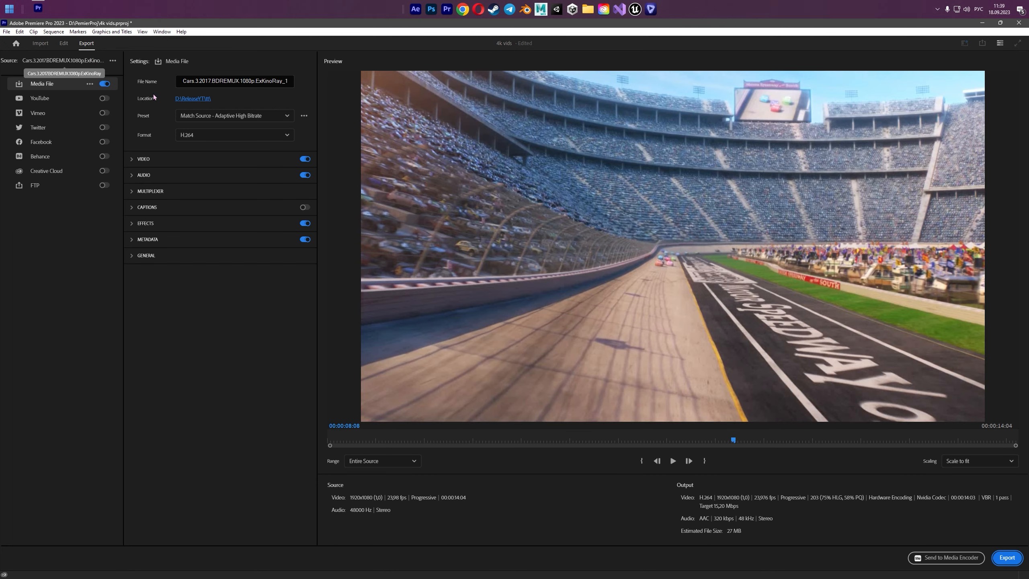
left_click(234, 81)
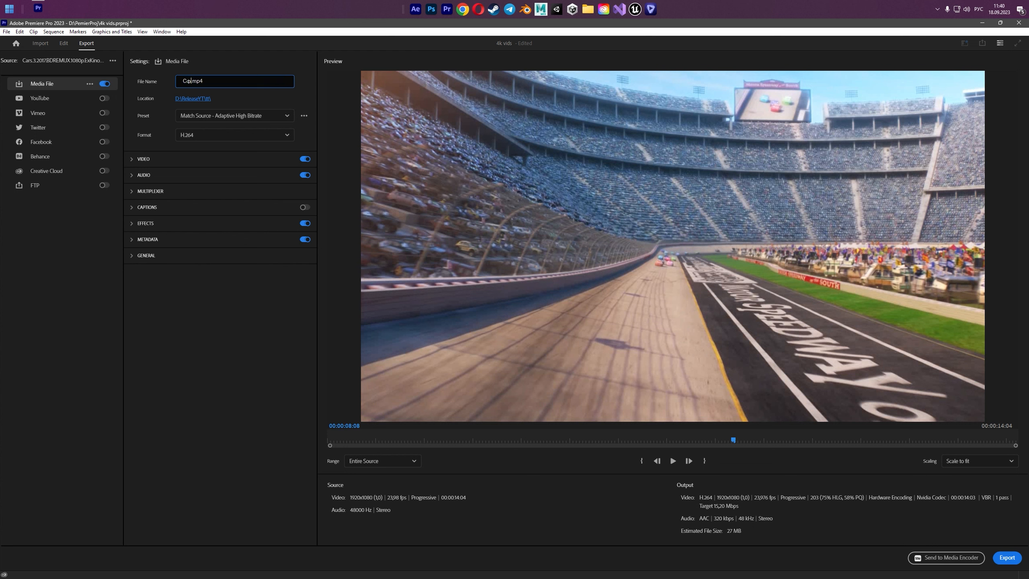
double_click(190, 81)
type("rs_4k")
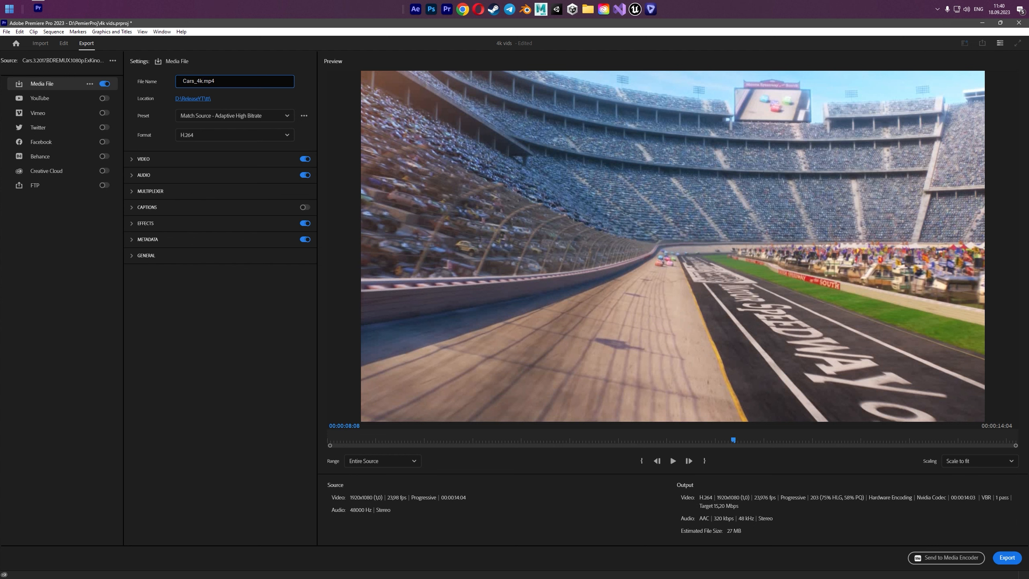
left_click(143, 159)
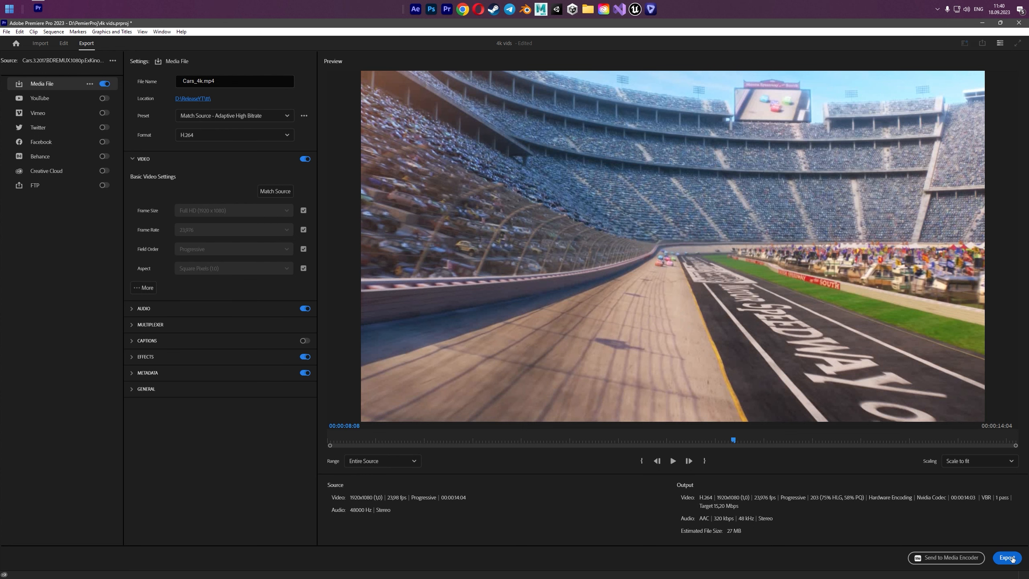
left_click(1011, 558)
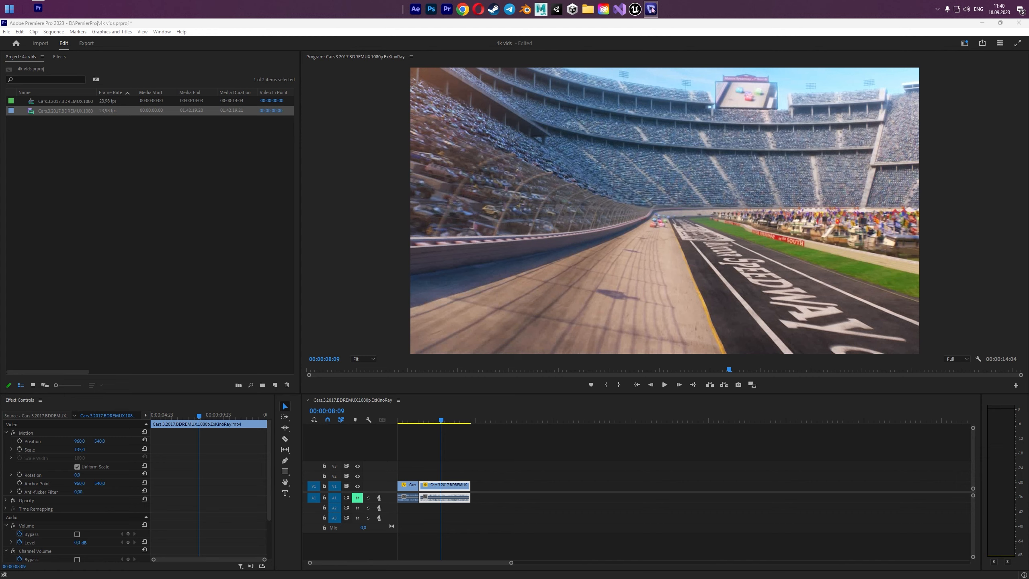
Launch Topaz Video AI from the taskbar
left_click(56, 8)
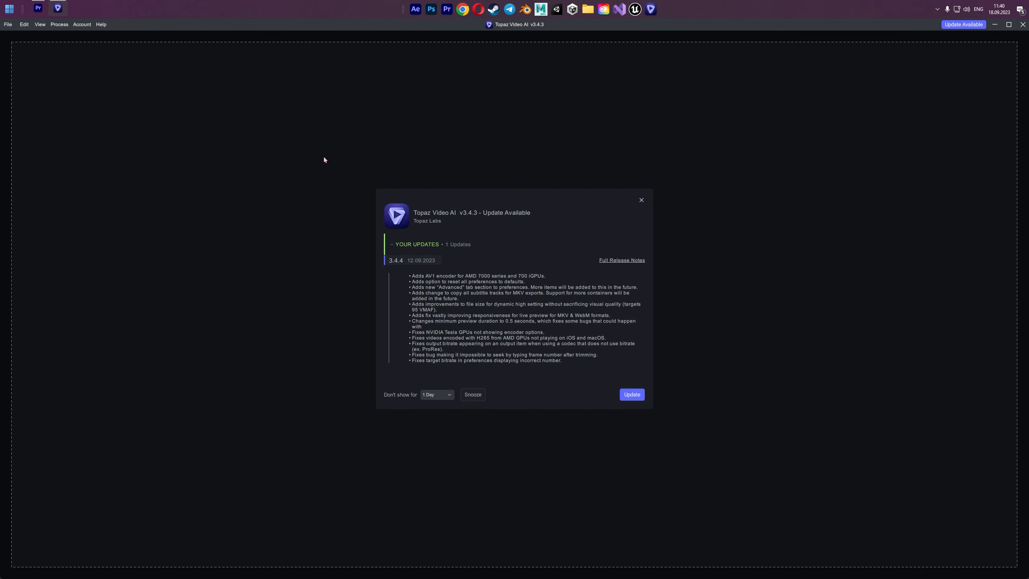
mouse_move(538, 238)
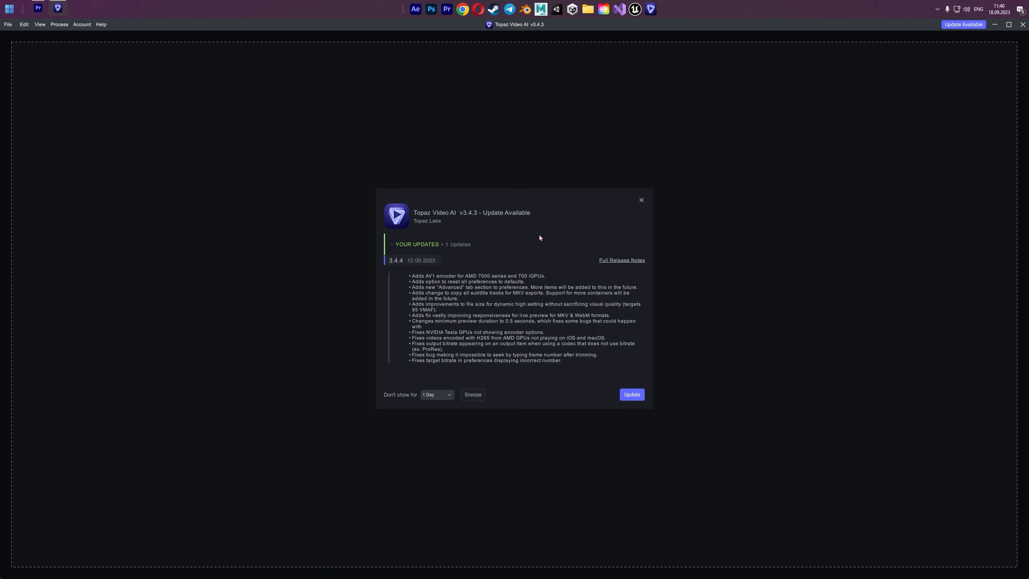
left_click(640, 200)
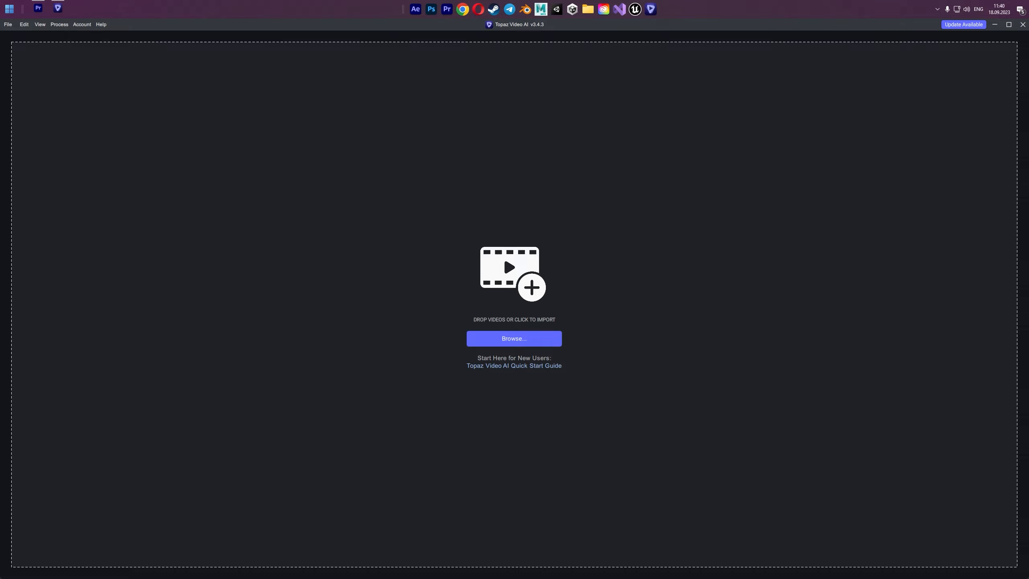
mouse_move(854, 385)
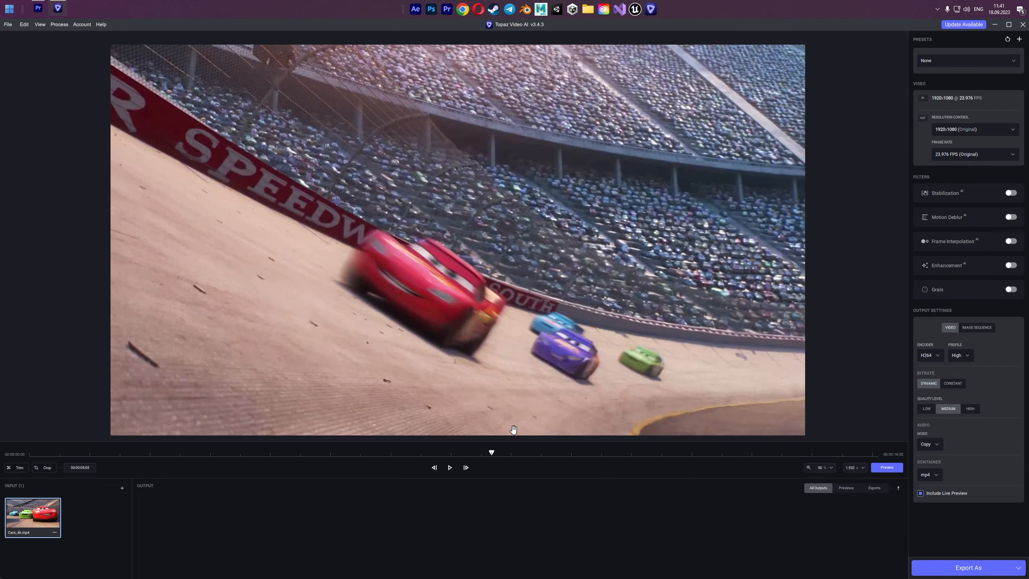
Scrub the Cars_4k.mp4 preview timeline back to the start
left_click_drag(491, 452, 112, 452)
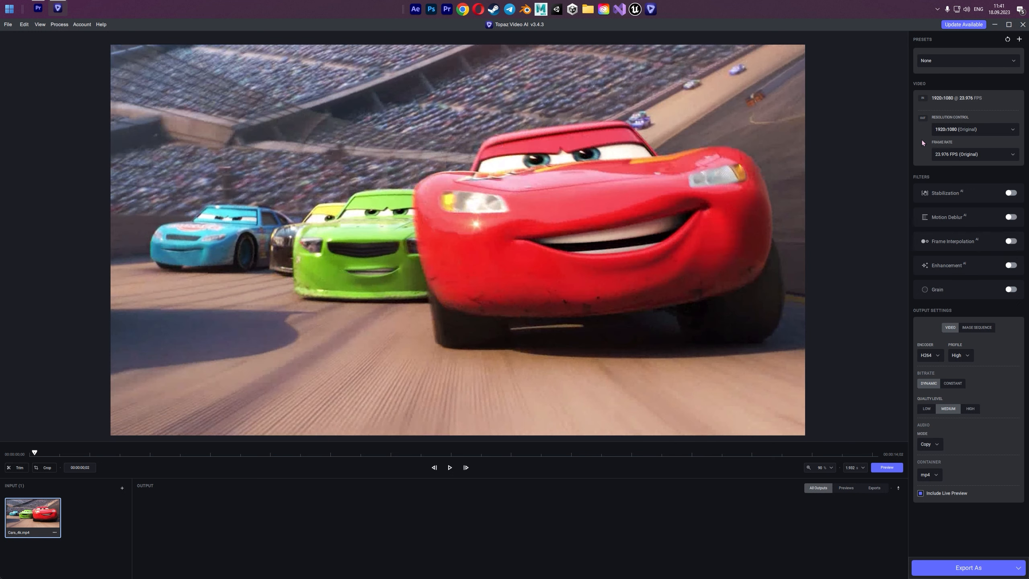
mouse_move(866, 121)
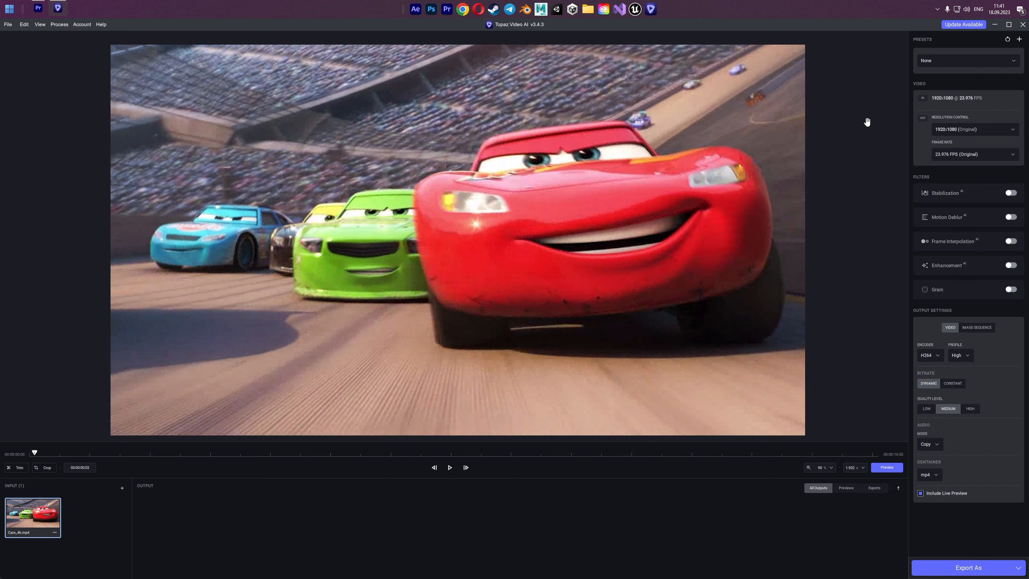
mouse_move(923, 39)
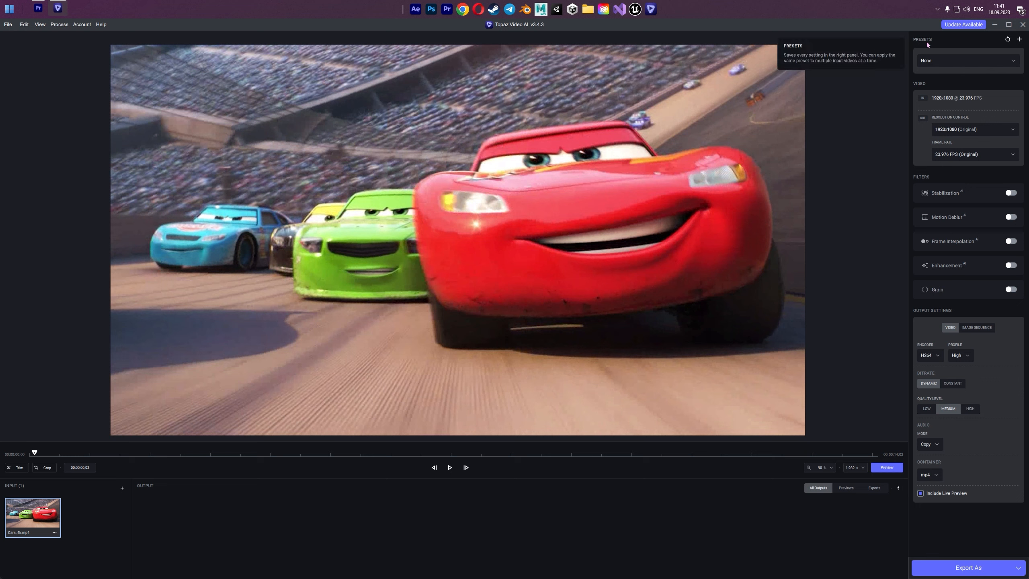
mouse_move(935, 249)
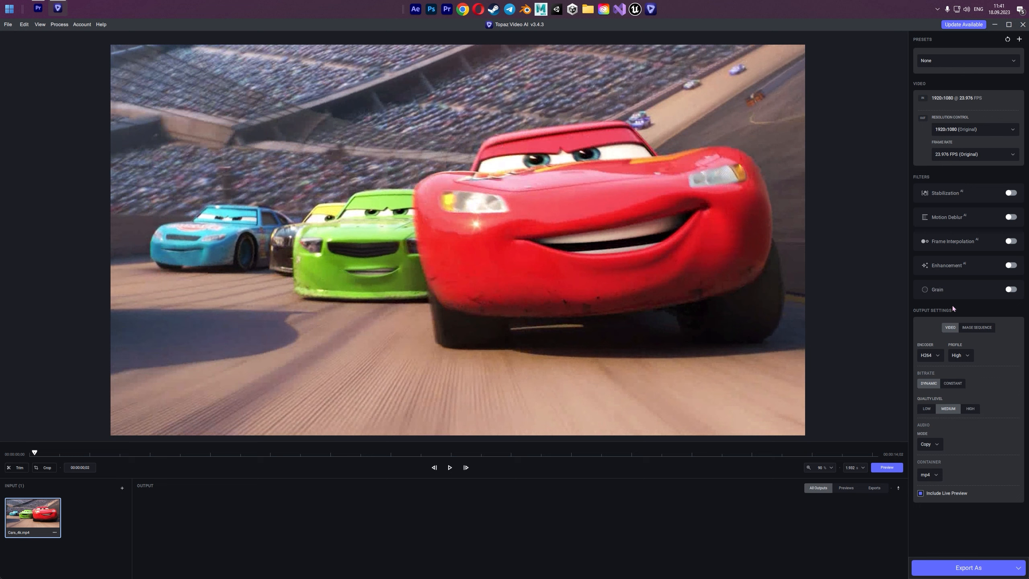
mouse_move(964, 225)
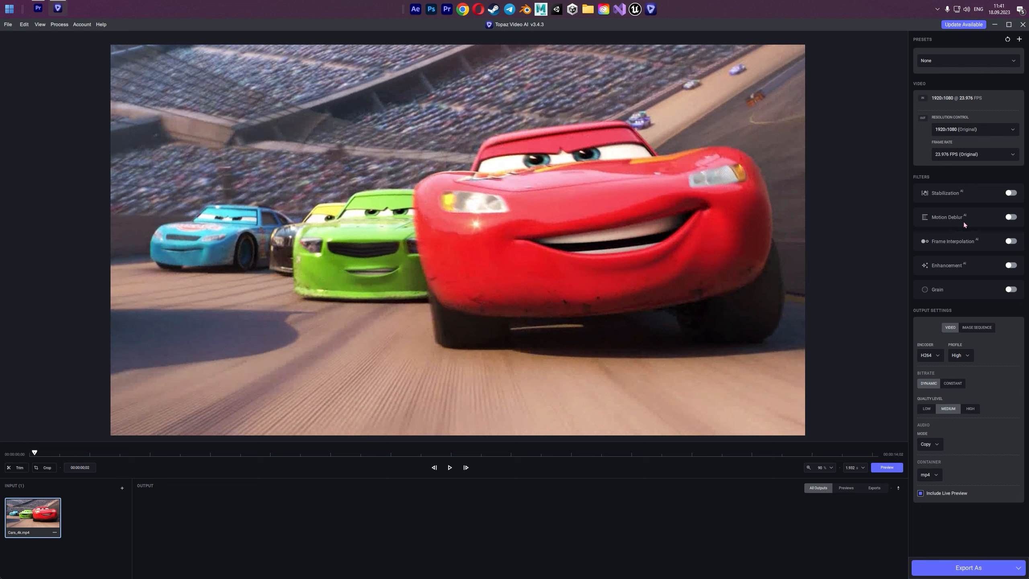
mouse_move(982, 366)
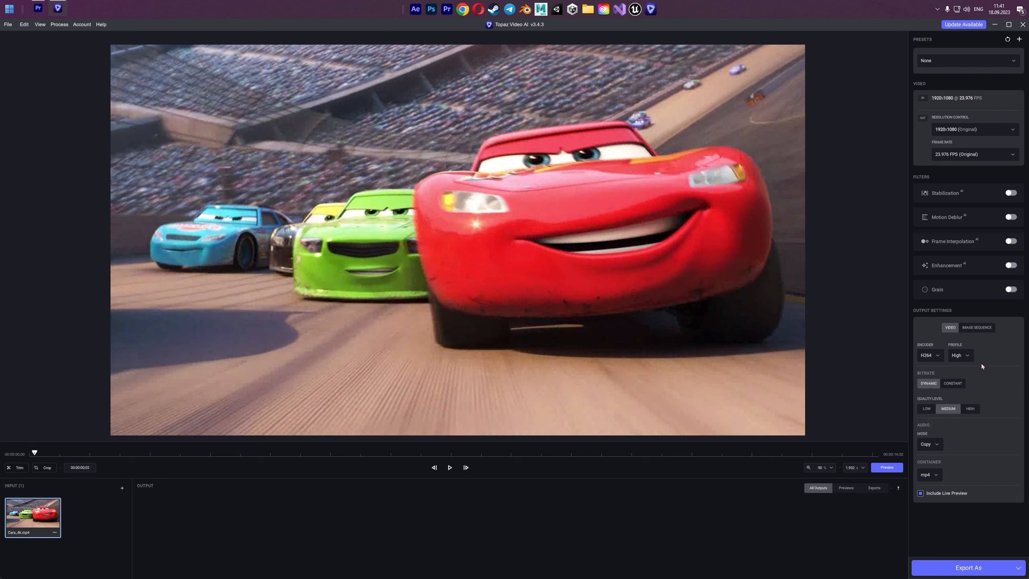
mouse_move(972, 134)
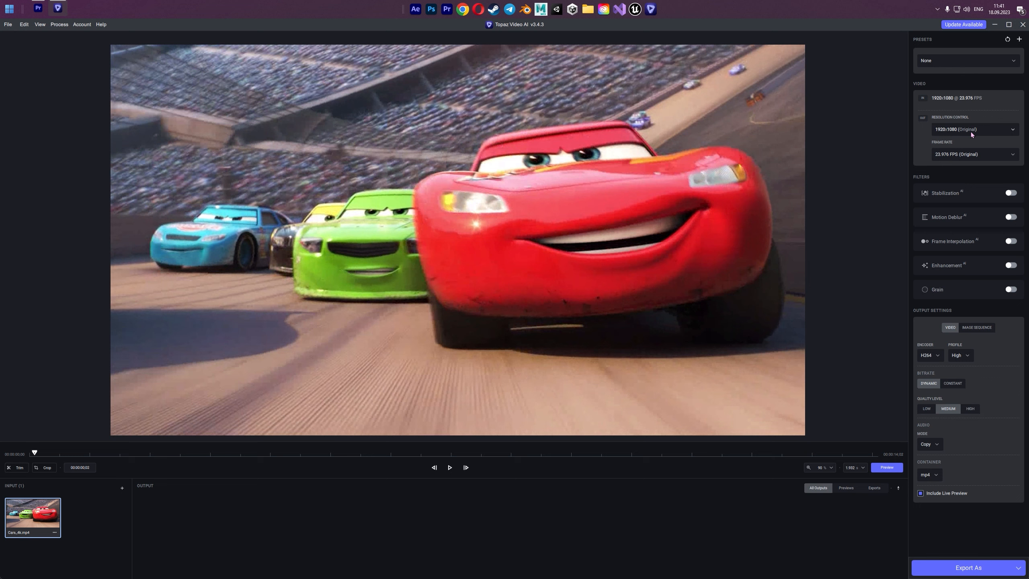
mouse_move(974, 129)
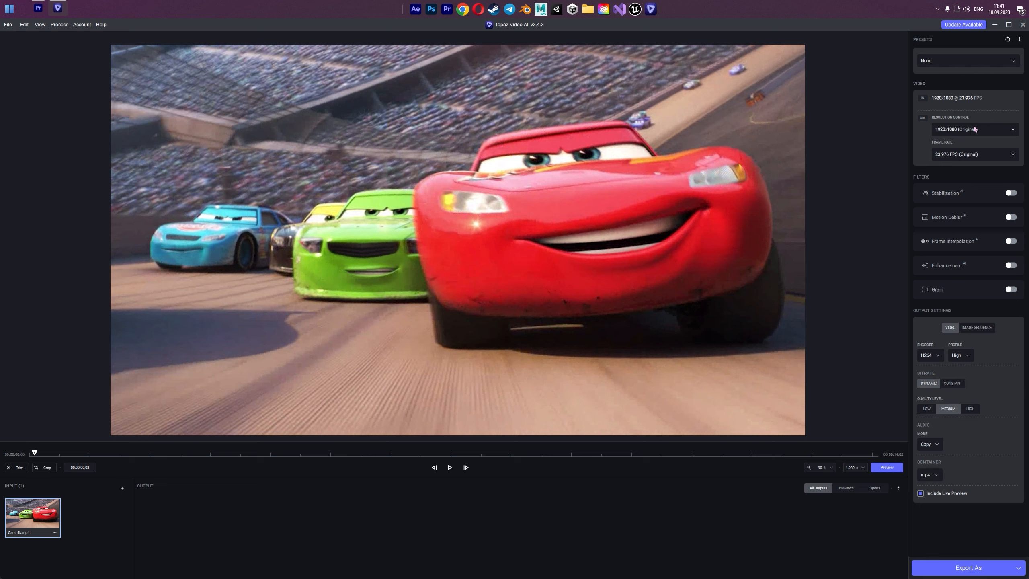
mouse_move(975, 132)
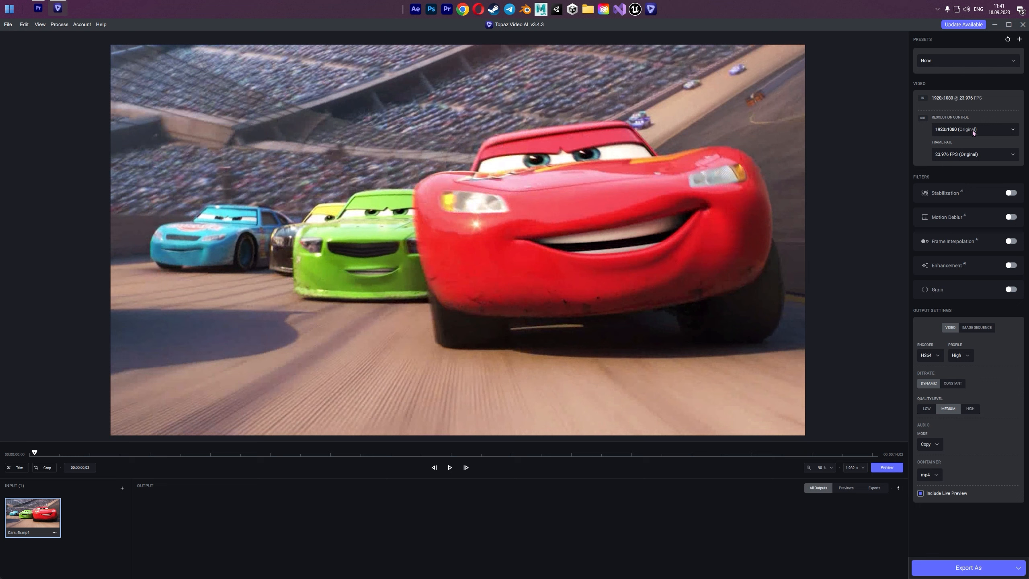
Set Topaz output resolution to 3840x2160 (4K) and frame rate to 60 fps
left_click(974, 129)
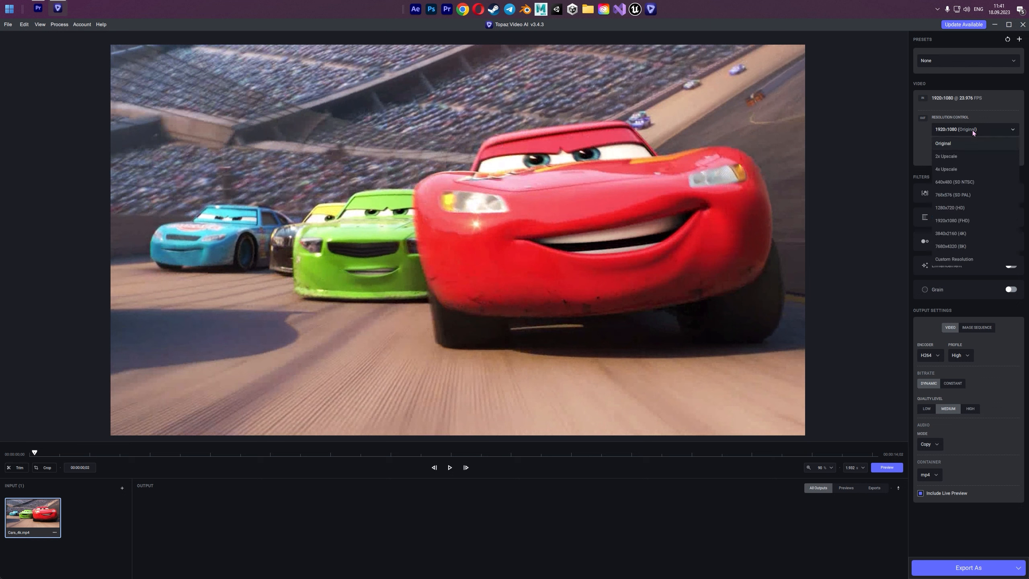
mouse_move(974, 132)
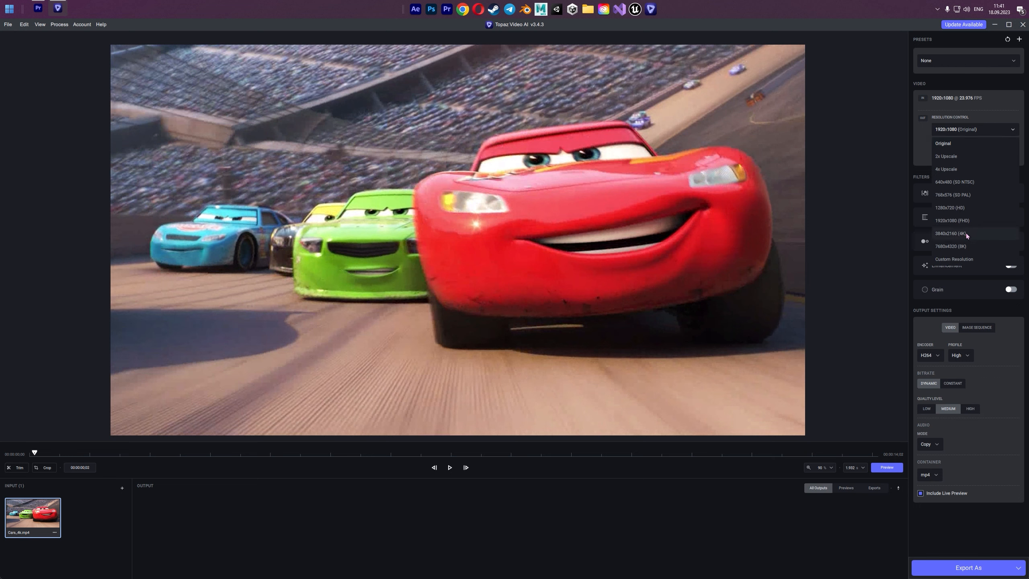
left_click(951, 234)
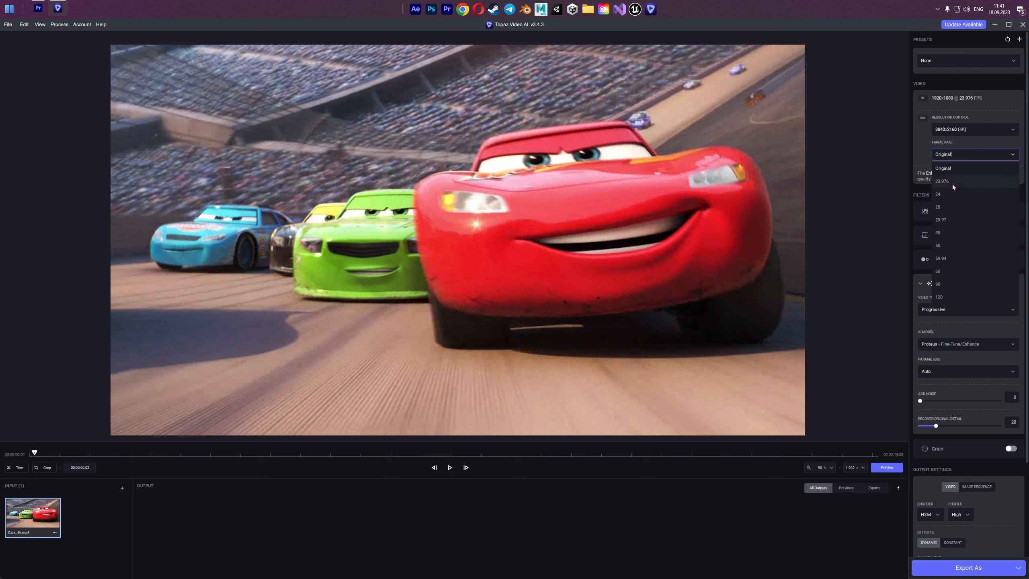
mouse_move(941, 272)
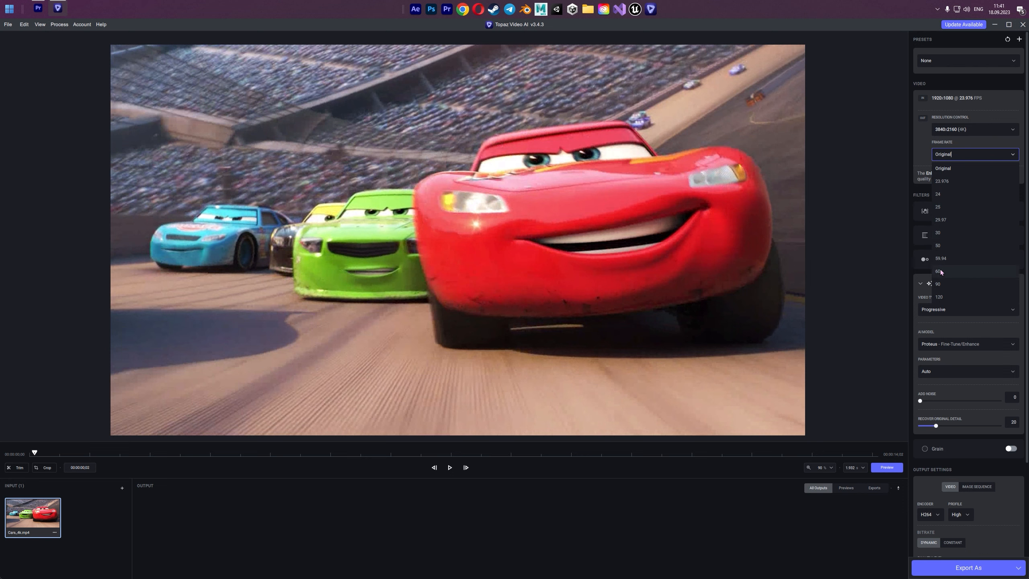
left_click(938, 271)
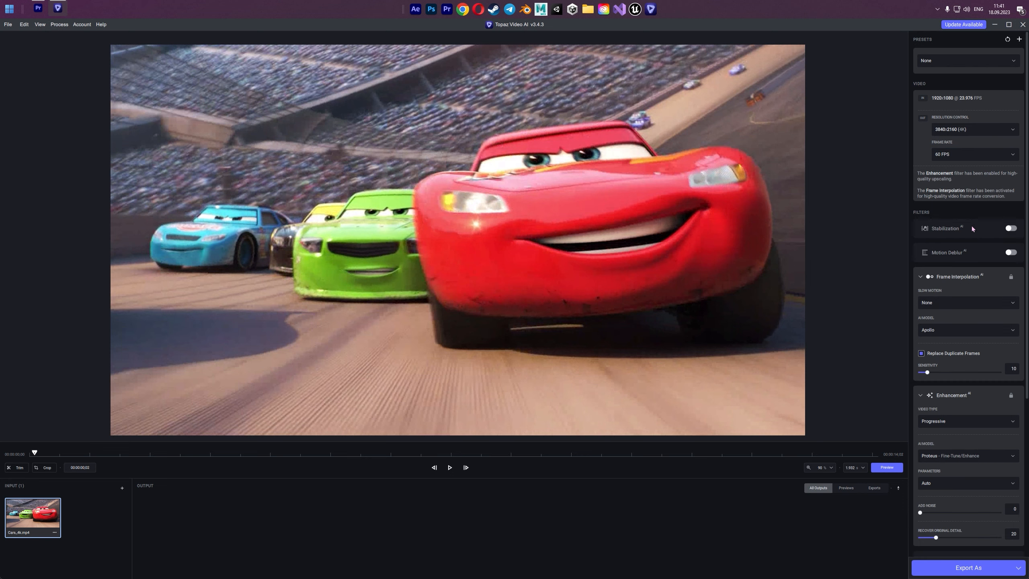
scroll("down", 3)
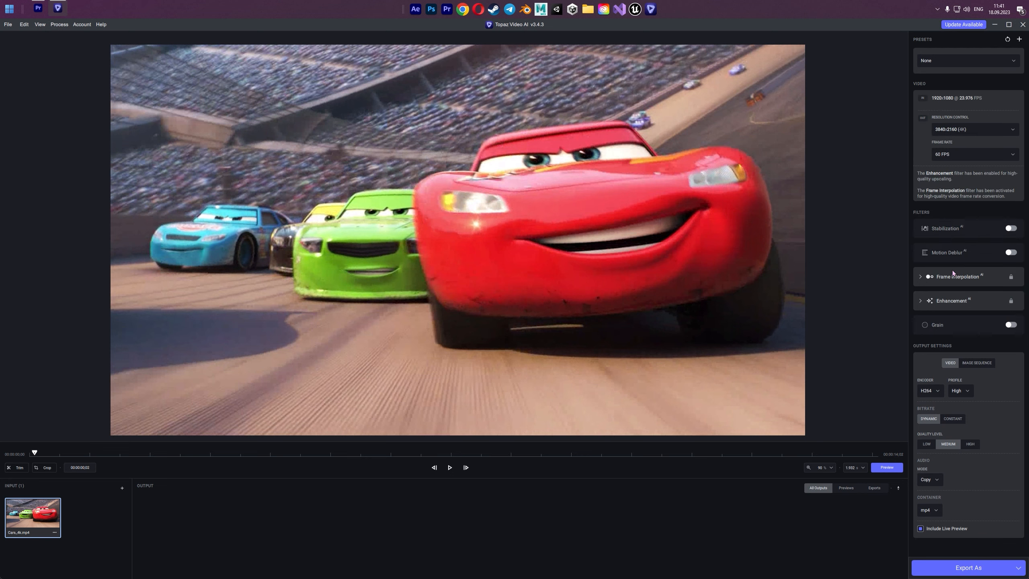
mouse_move(971, 368)
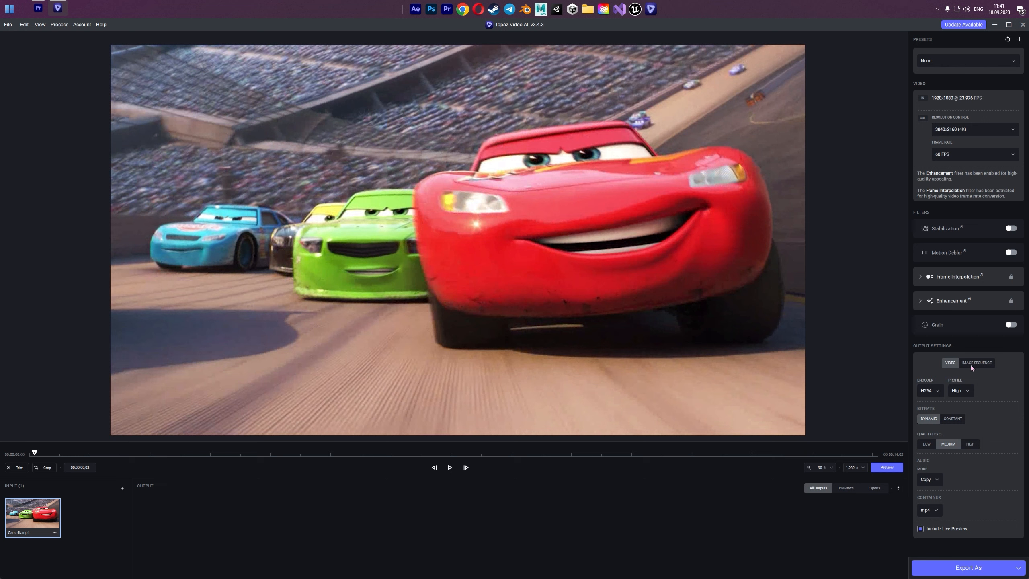
mouse_move(947, 384)
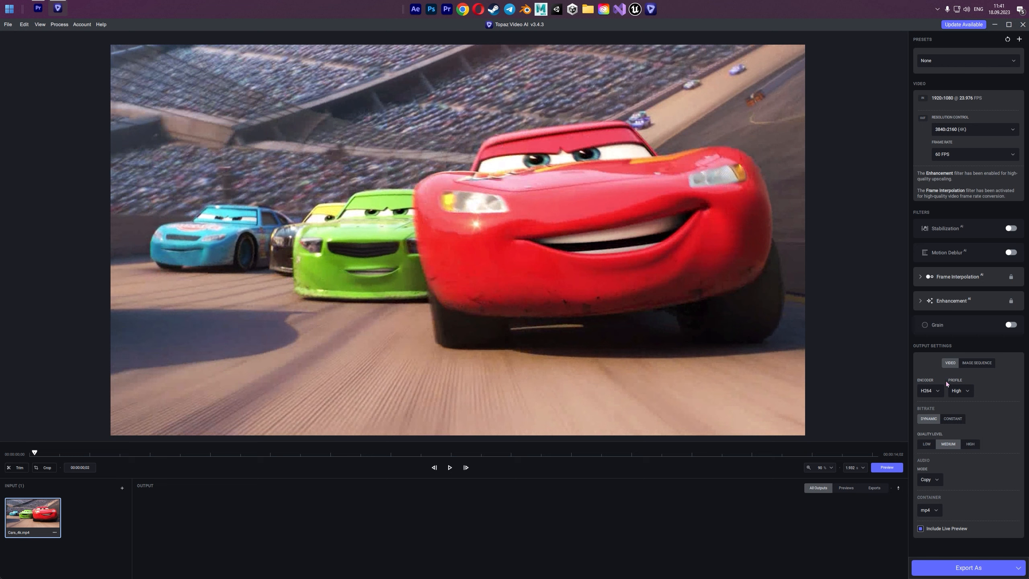
left_click(930, 391)
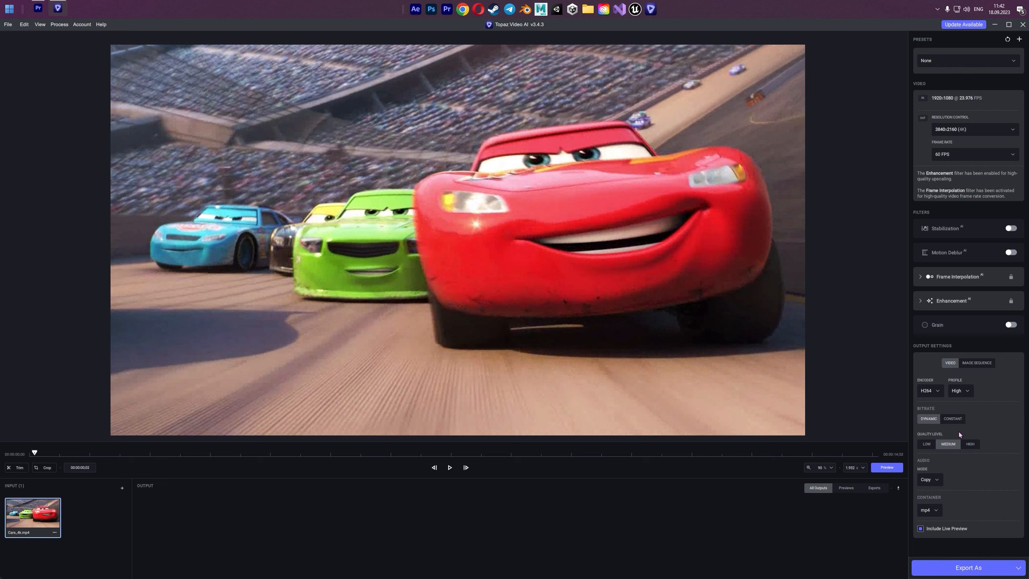
left_click(928, 510)
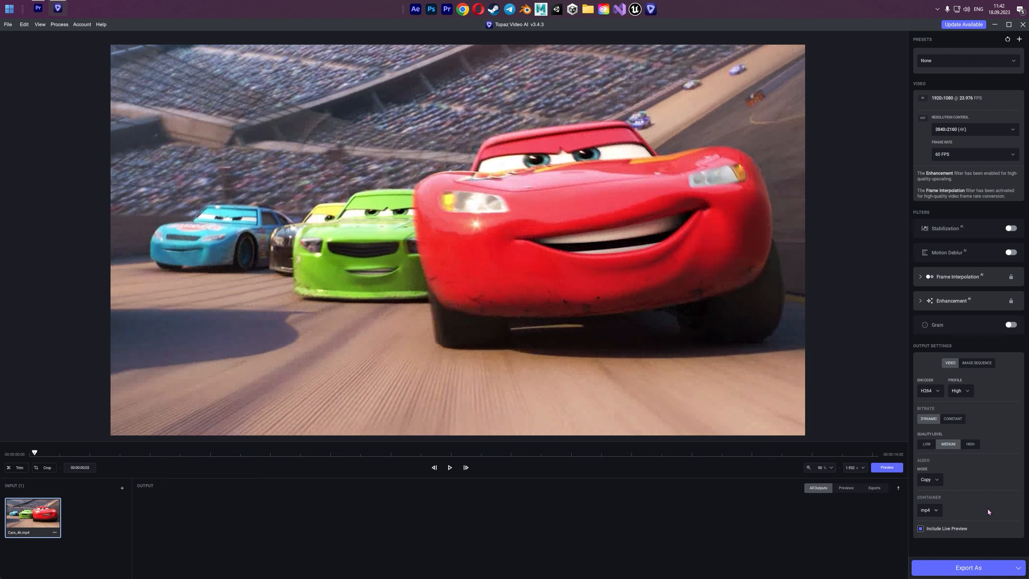
left_click(968, 568)
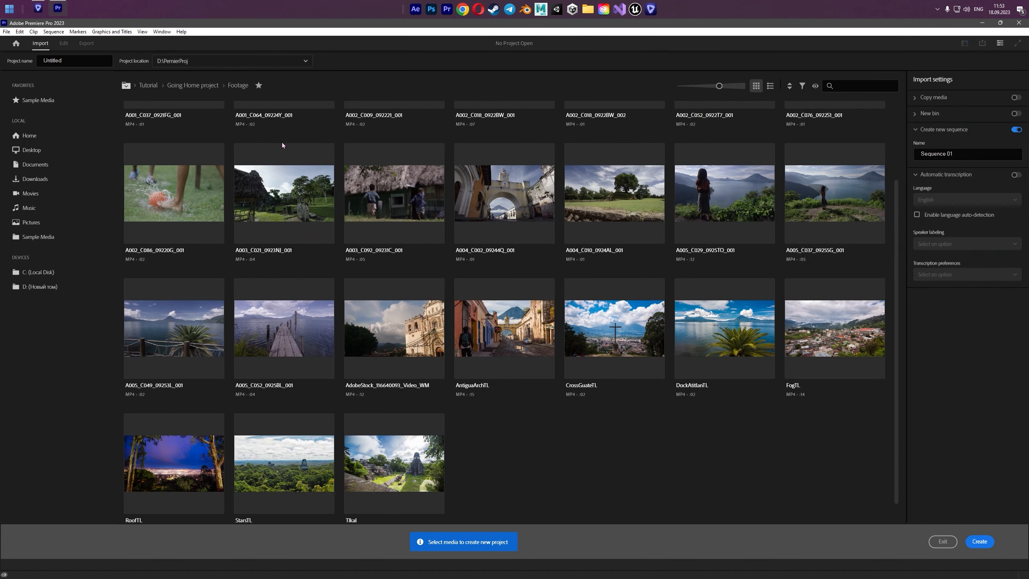
Replace the default project name with '4kCar' and create the project without media
left_click(74, 60)
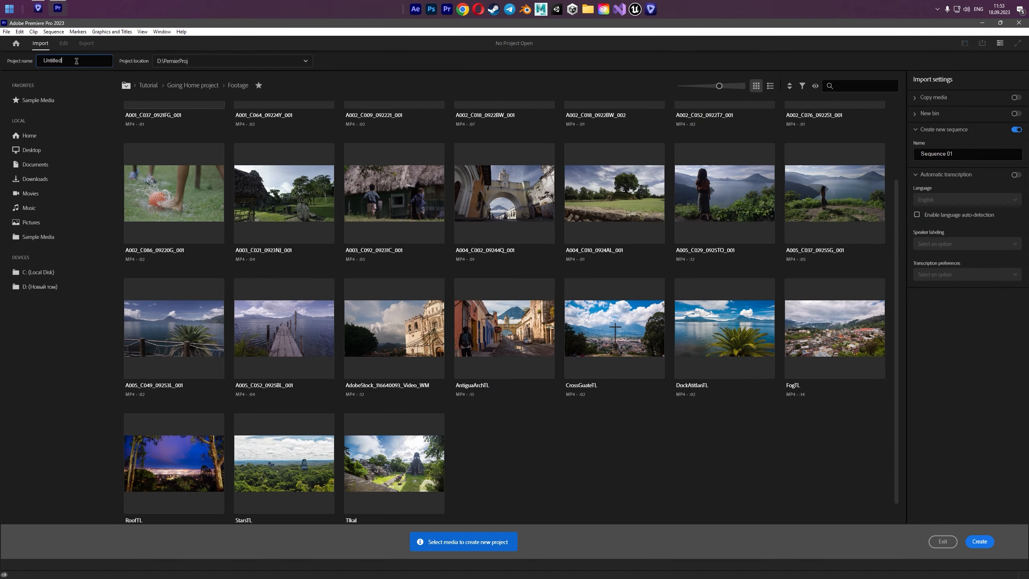
double_click(53, 60)
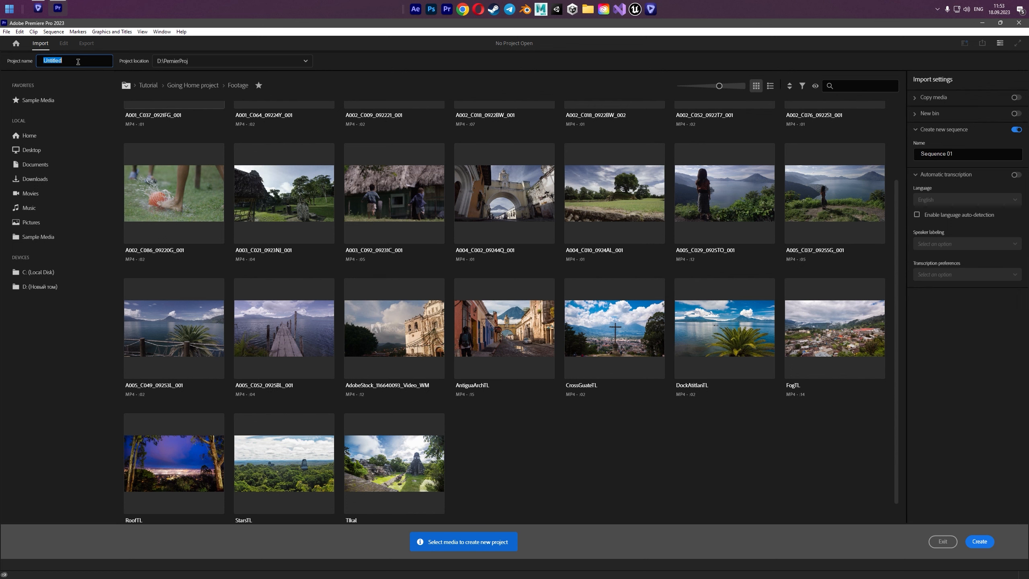
type("4kCa")
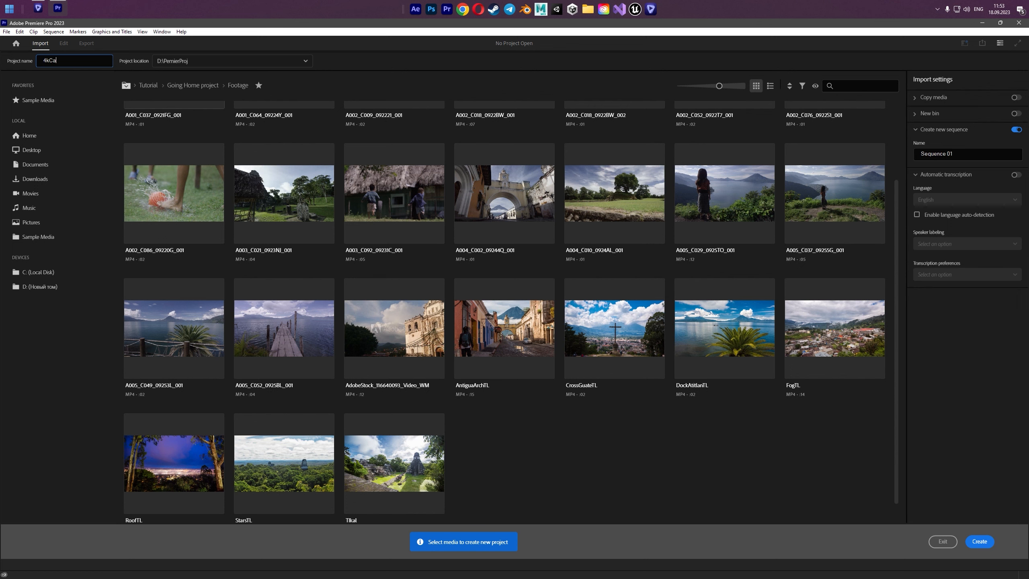
left_click(978, 542)
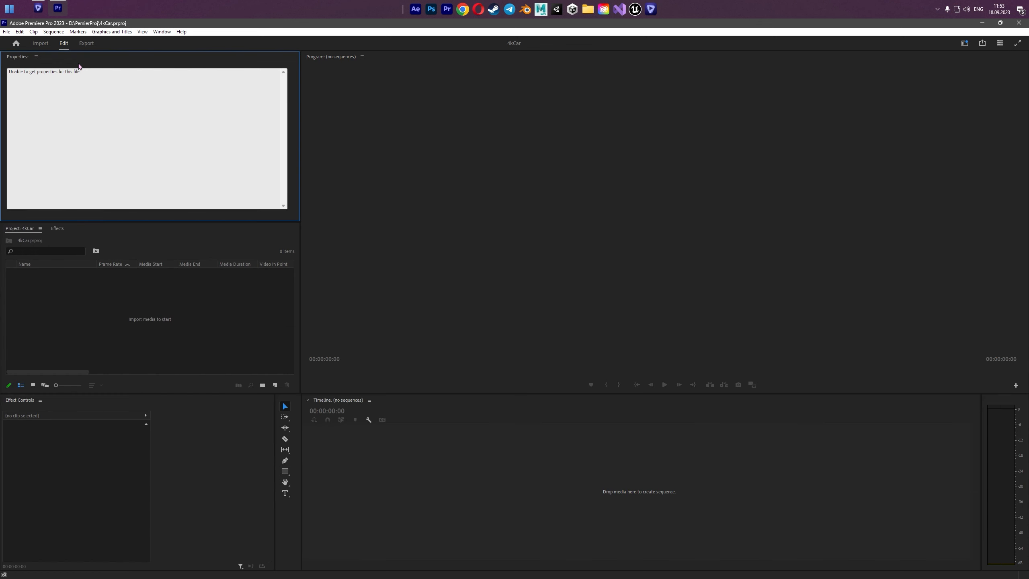
Choose Close Panel from the Properties panel menu
left_click(36, 56)
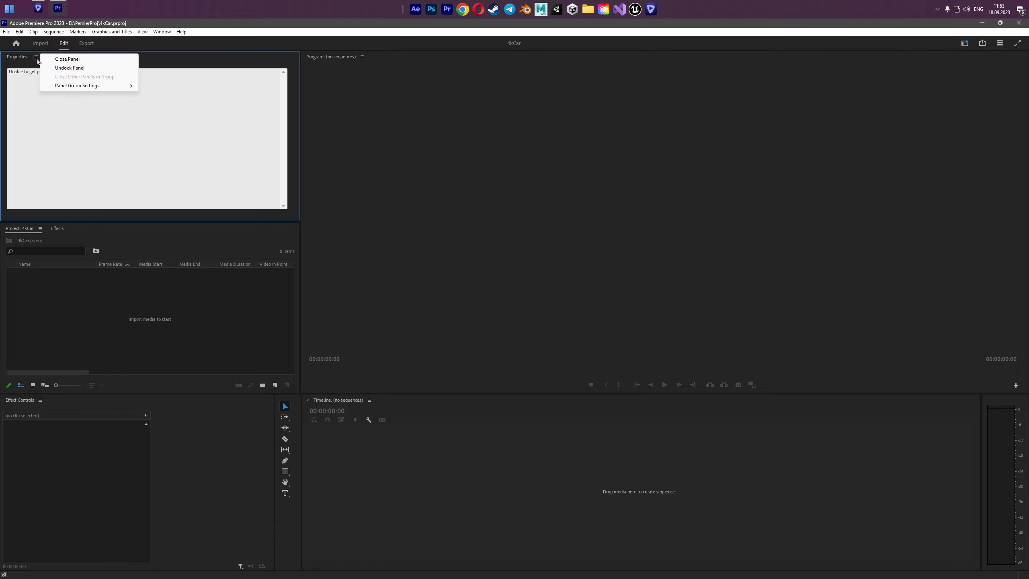
left_click(66, 59)
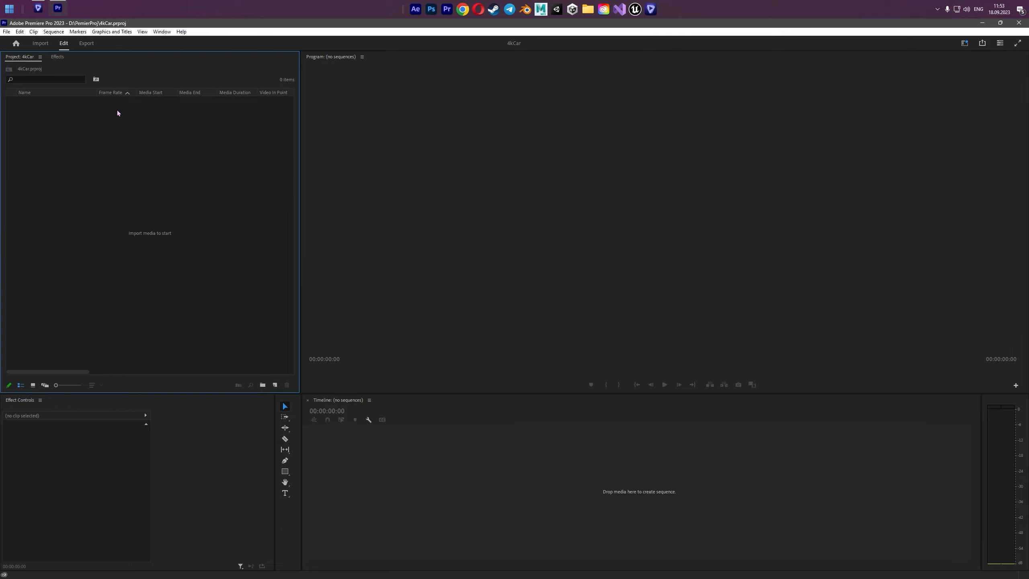
mouse_move(399, 202)
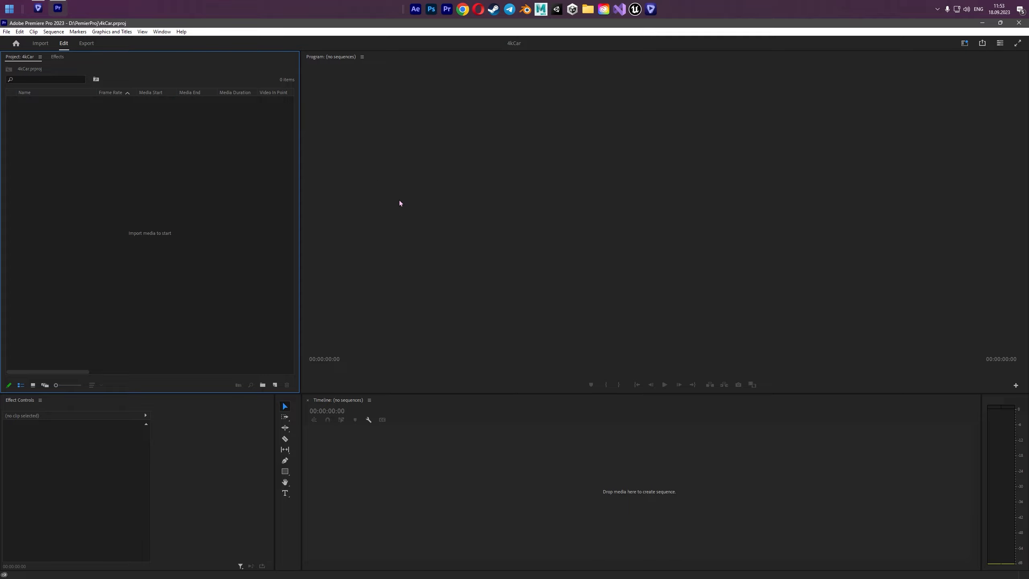
mouse_move(540, 283)
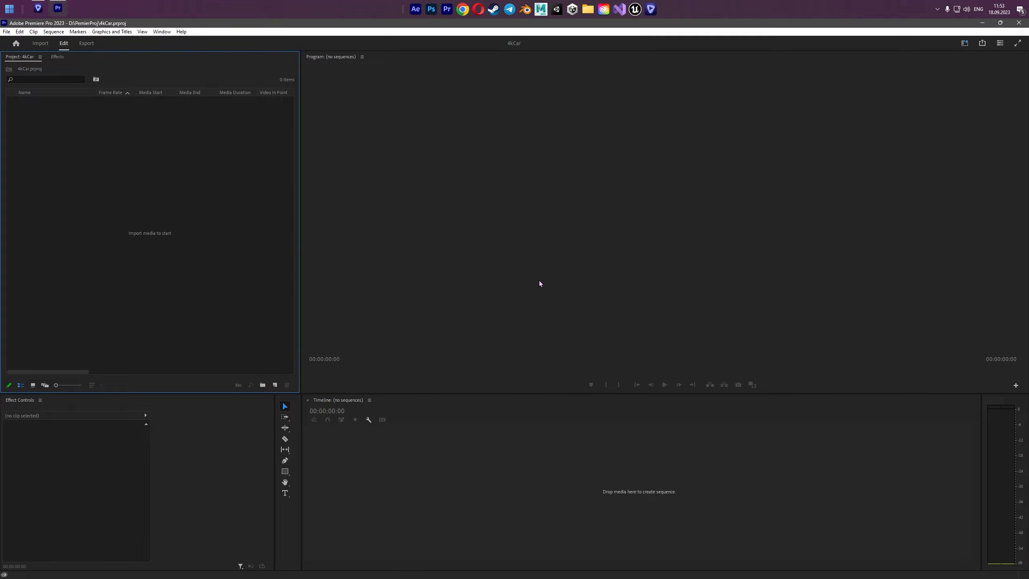
mouse_move(532, 272)
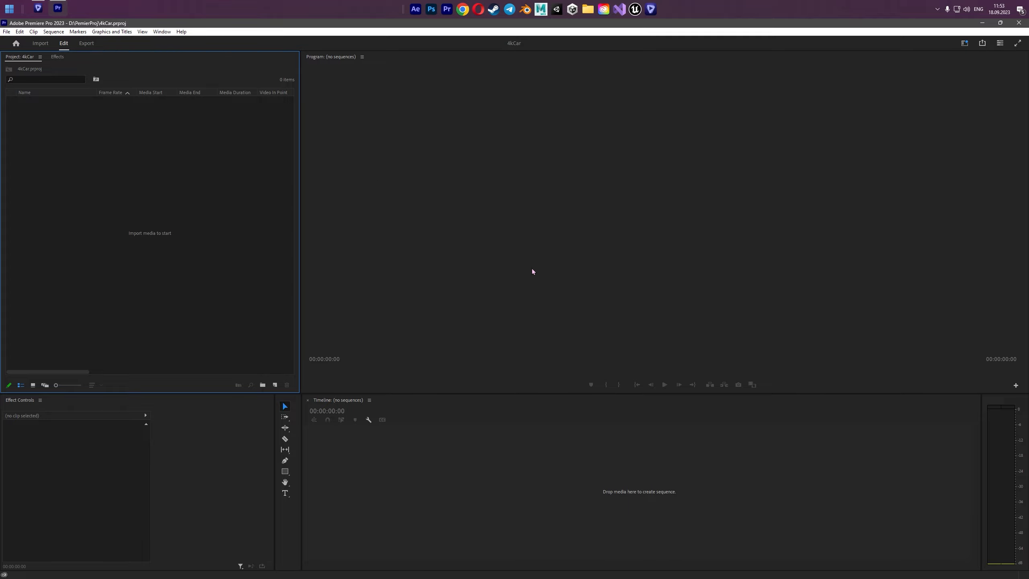
mouse_move(532, 268)
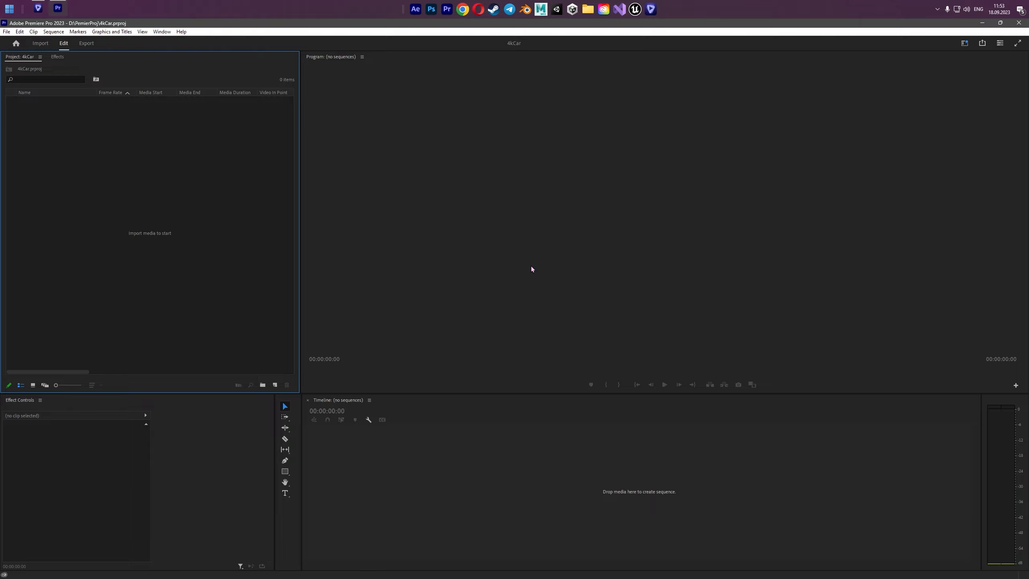
mouse_move(562, 277)
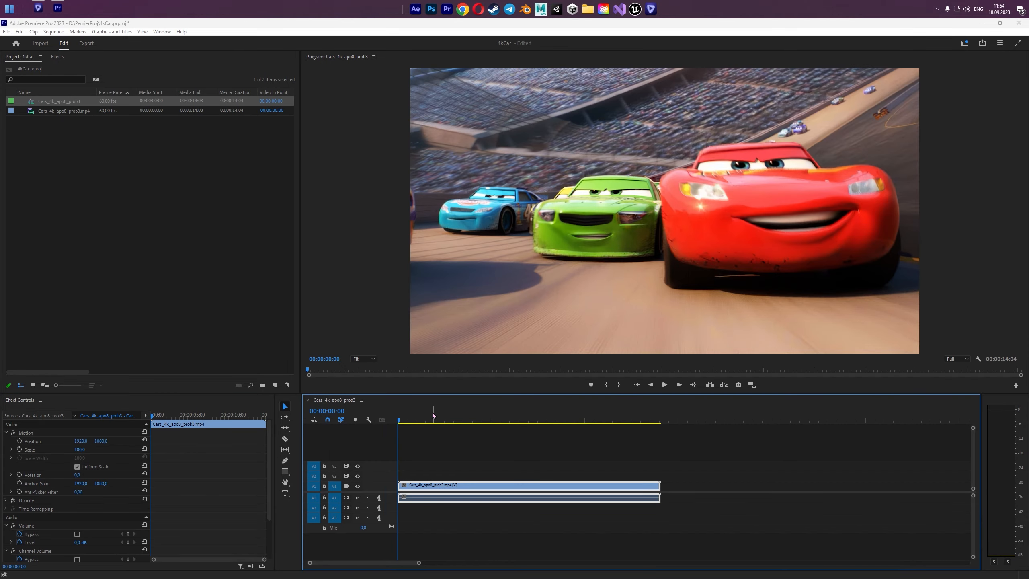
Stack the original Cars_4k.mp4 above the upscaled clip in 4kCar and grab its picture
left_click(544, 420)
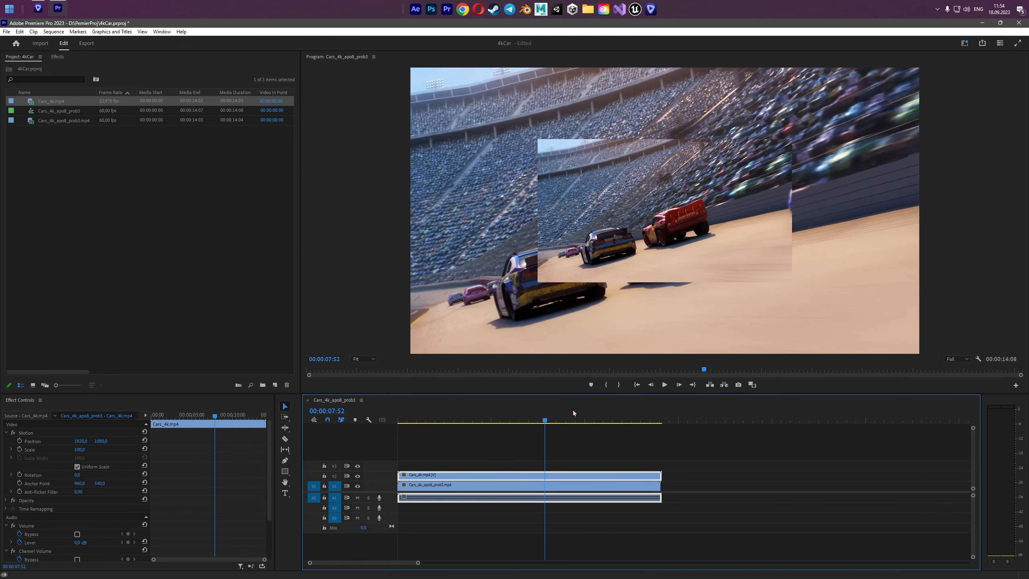
left_click(450, 420)
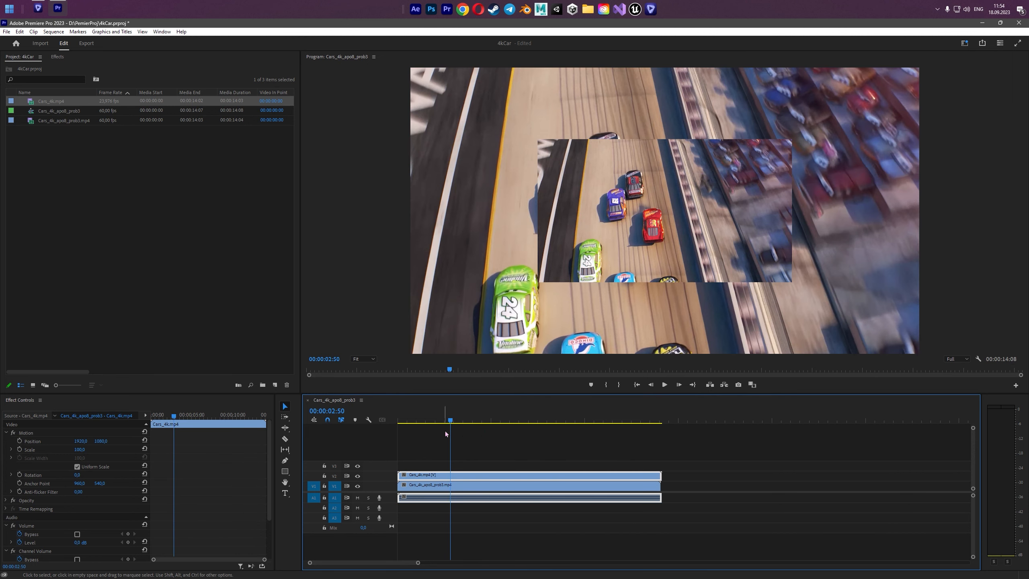
mouse_move(552, 477)
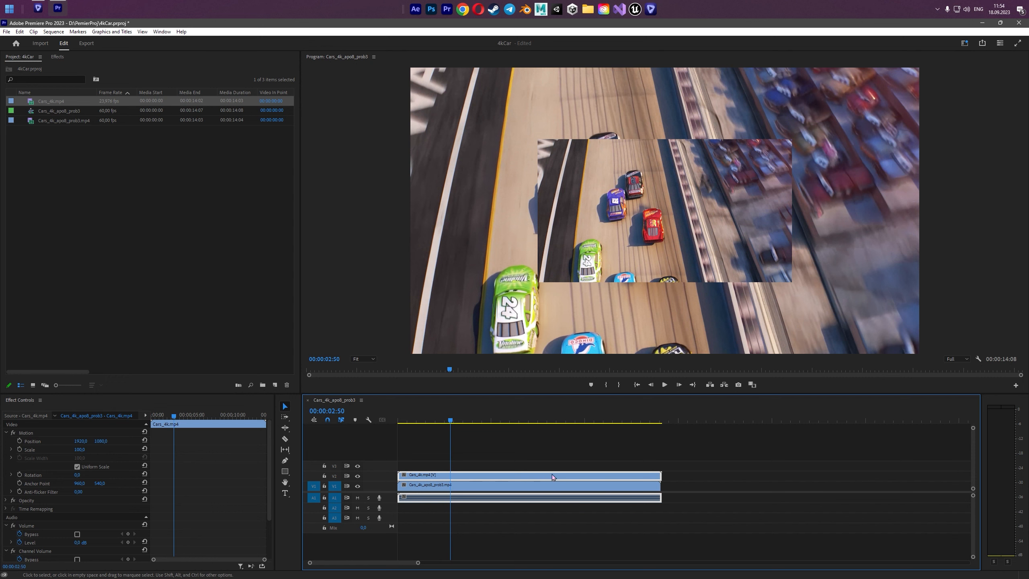
mouse_move(562, 156)
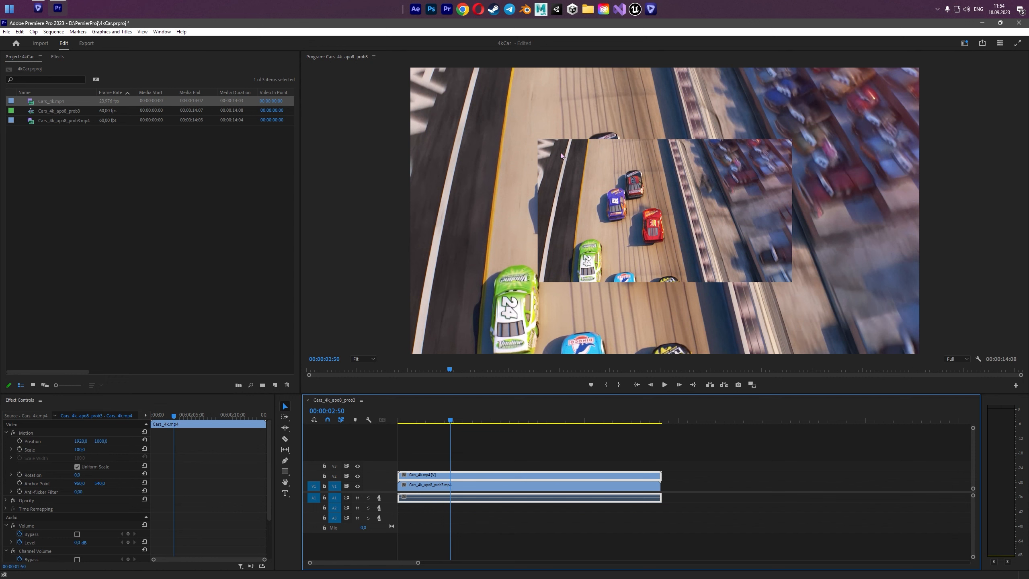
mouse_move(796, 201)
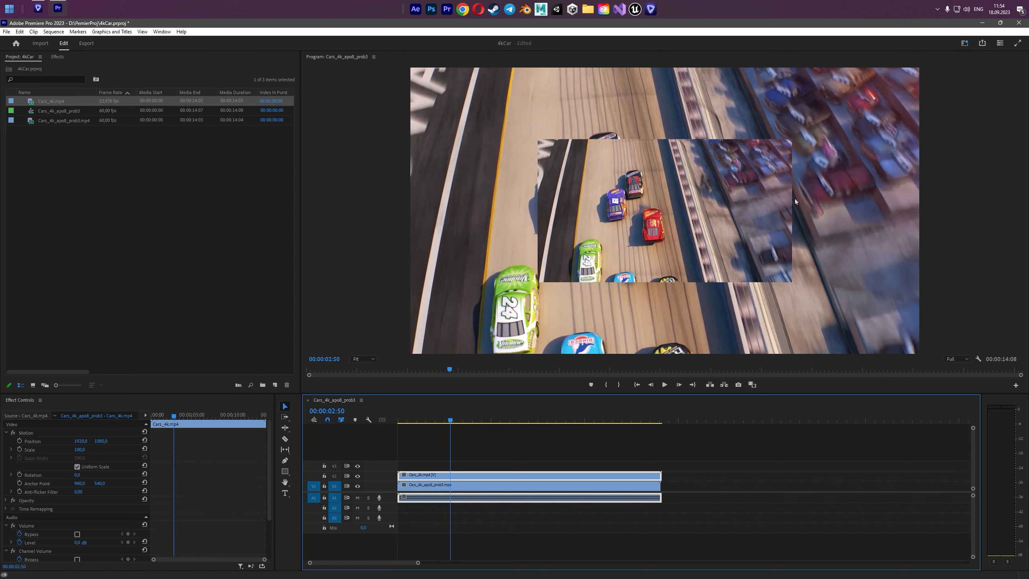
mouse_move(408, 356)
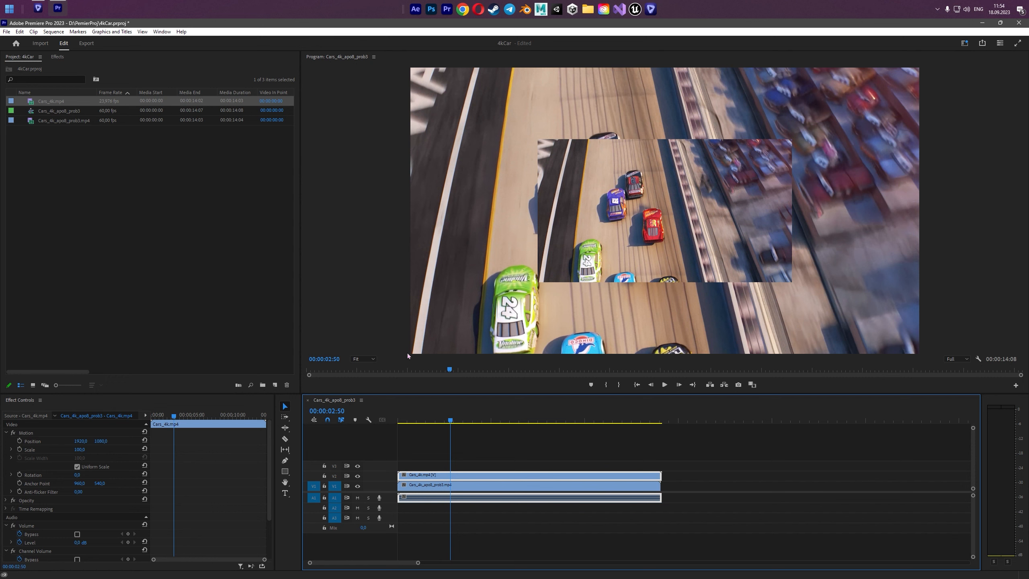
left_click(433, 485)
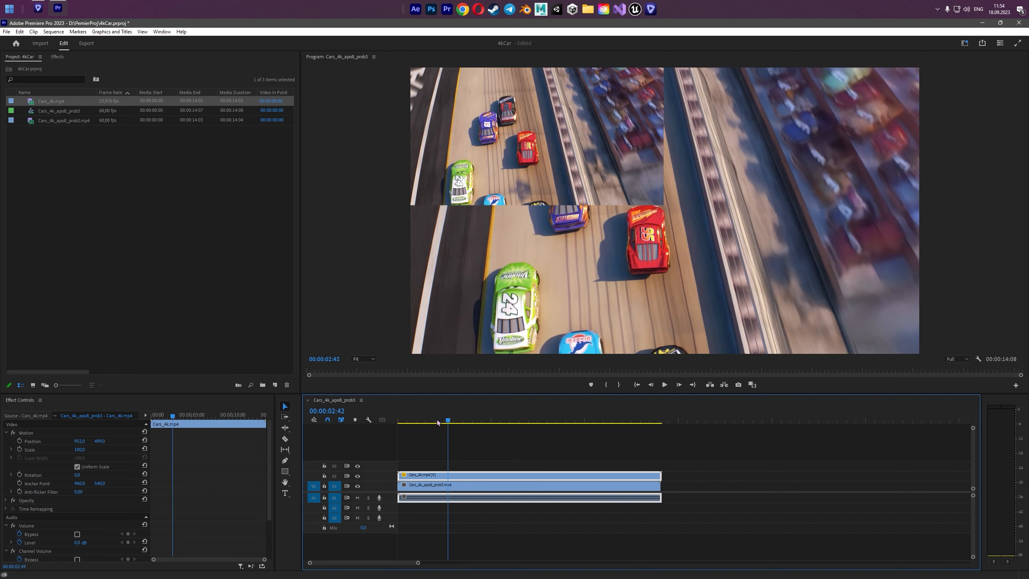
Play the 4kCar comparison from the start, then jump to the overhead racing-car shot
left_click(635, 385)
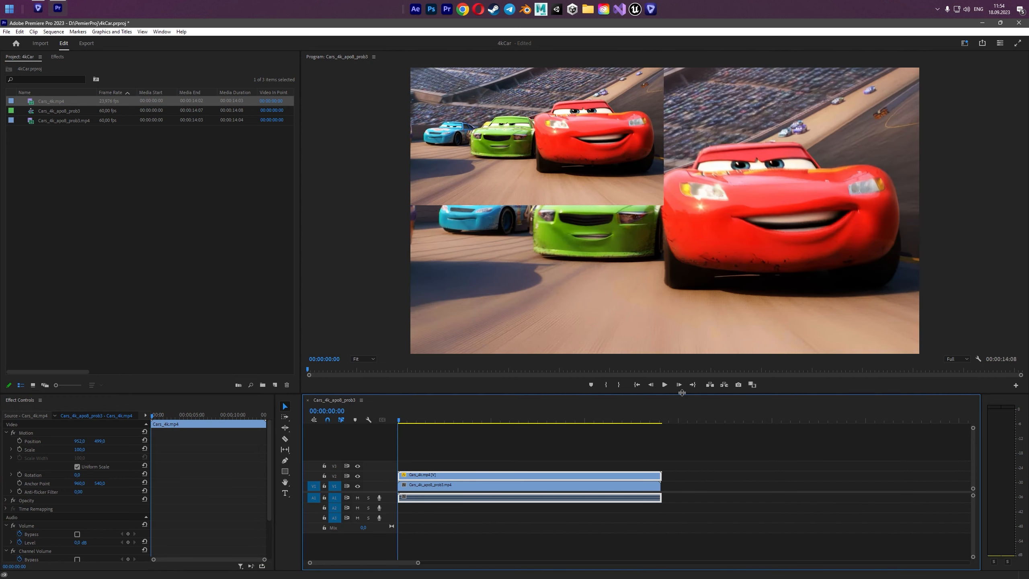
mouse_move(679, 385)
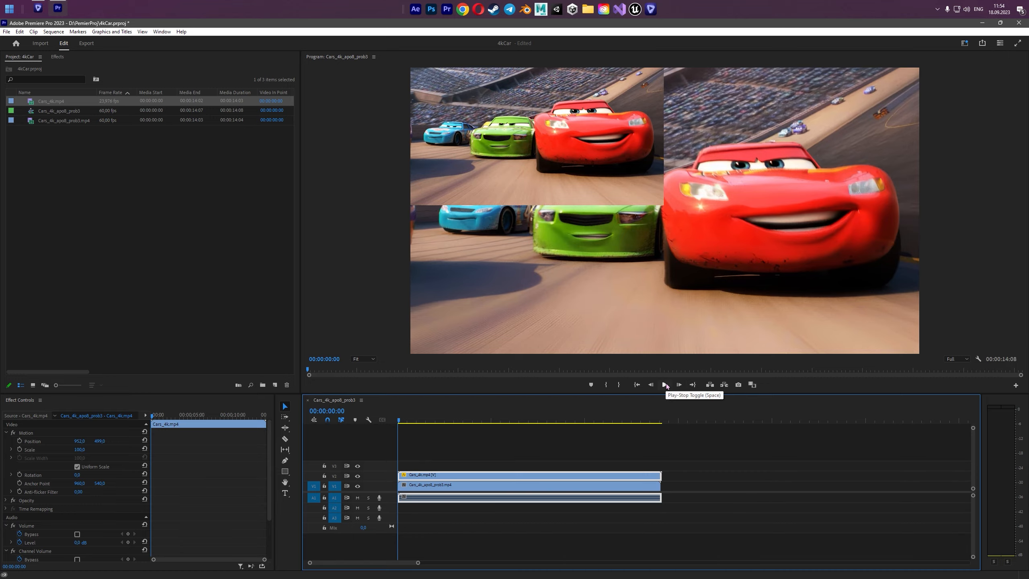
left_click(664, 385)
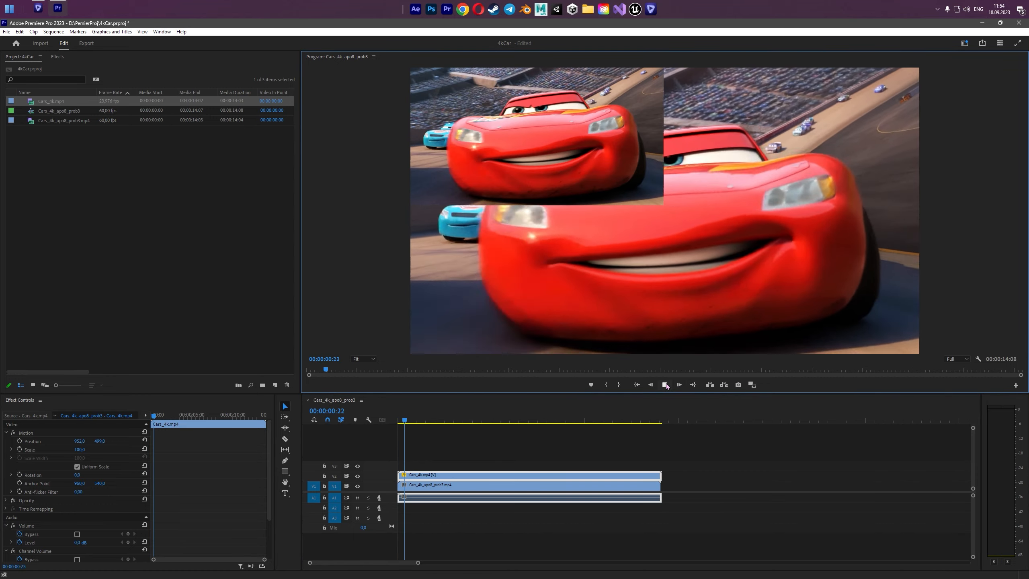
left_click(664, 383)
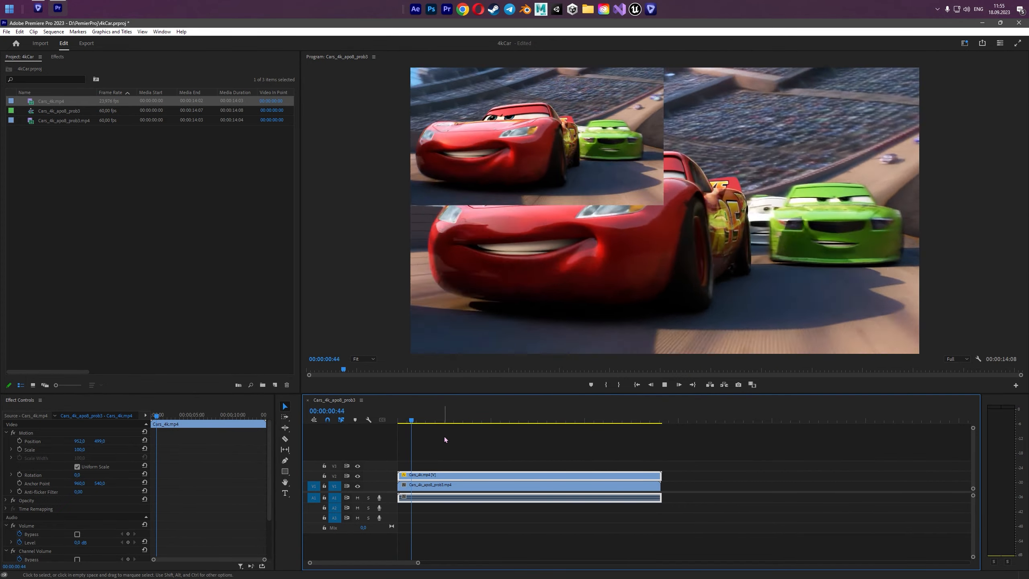
left_click(449, 419)
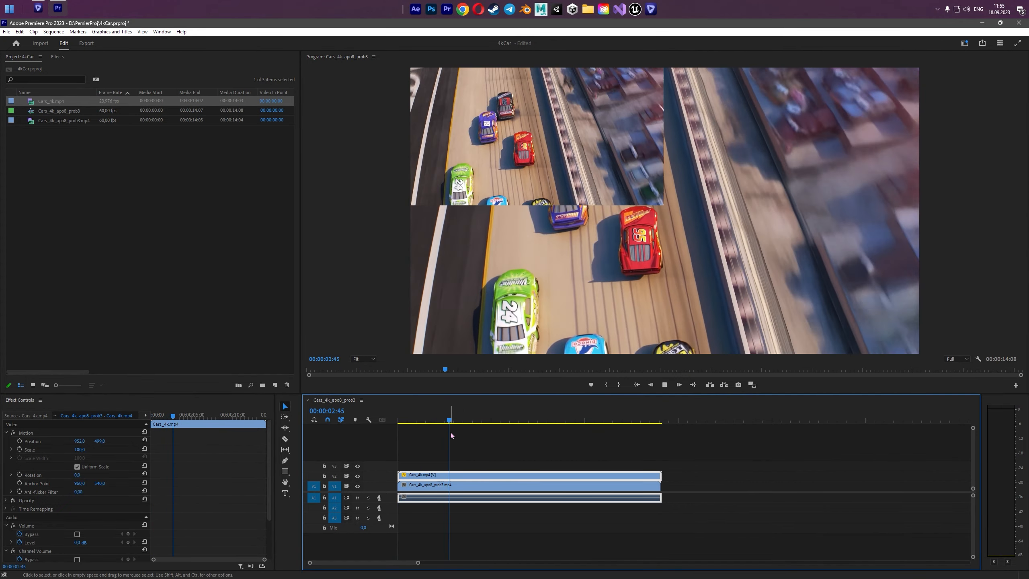